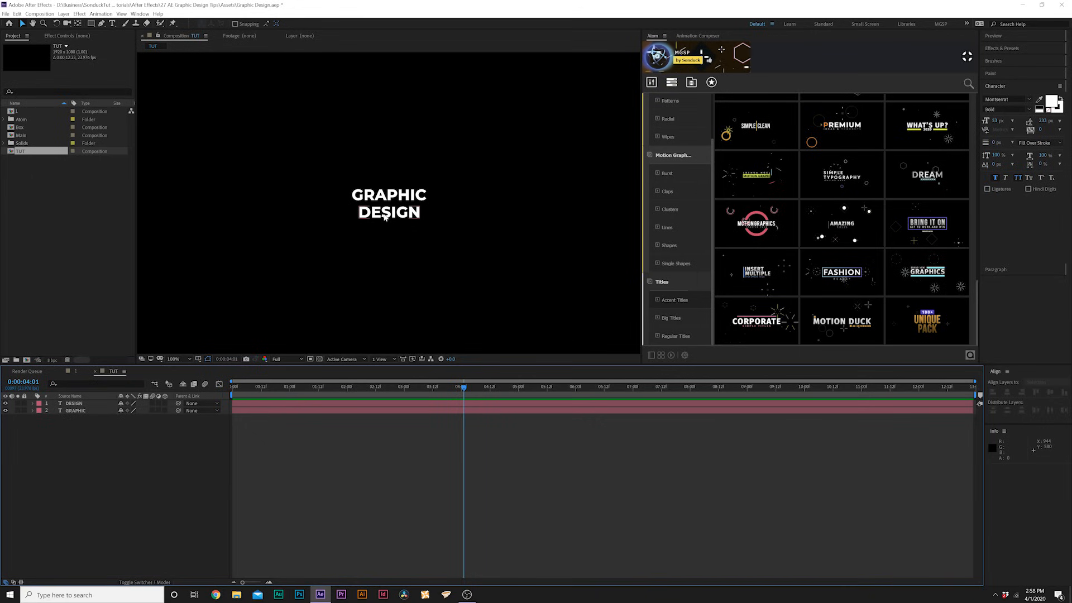
Step: Set the DESIGN text layer to the ExtraLight font weight
{"action": "left_click", "coordinate": [74, 403]}
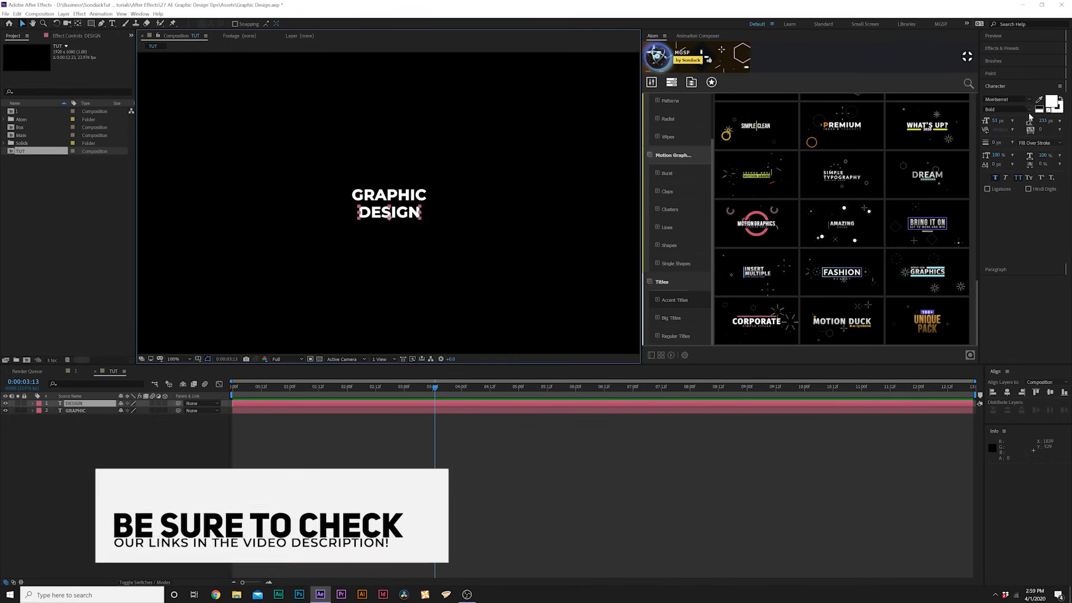
{"action": "left_click", "coordinate": [1002, 110]}
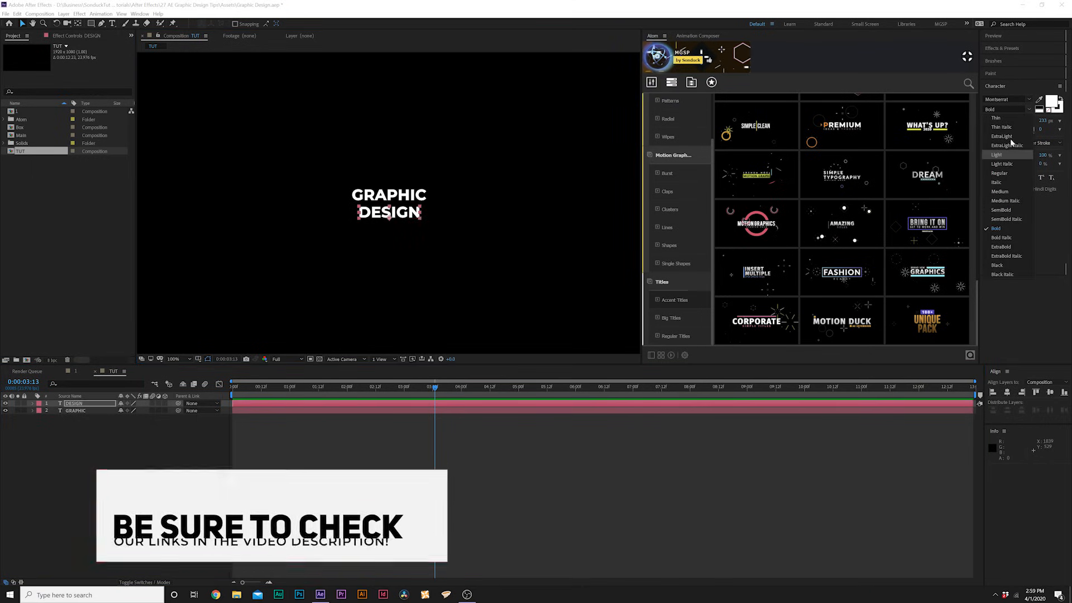
{"action": "left_click", "coordinate": [1001, 145]}
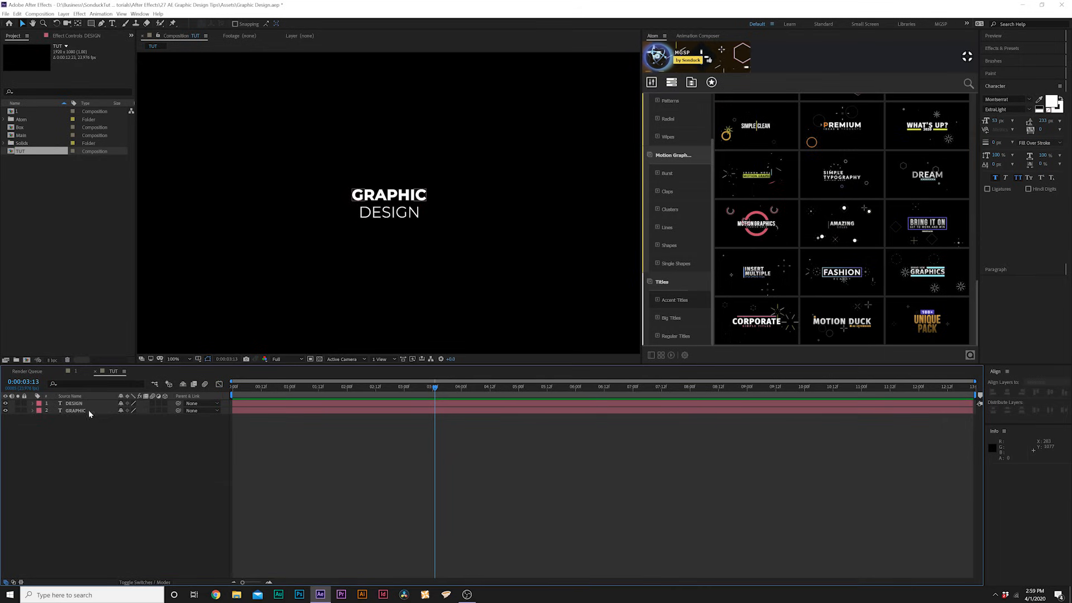
Step: Select GRAPHIC and enlarge its font size above DESIGN
{"action": "left_click", "coordinate": [75, 410]}
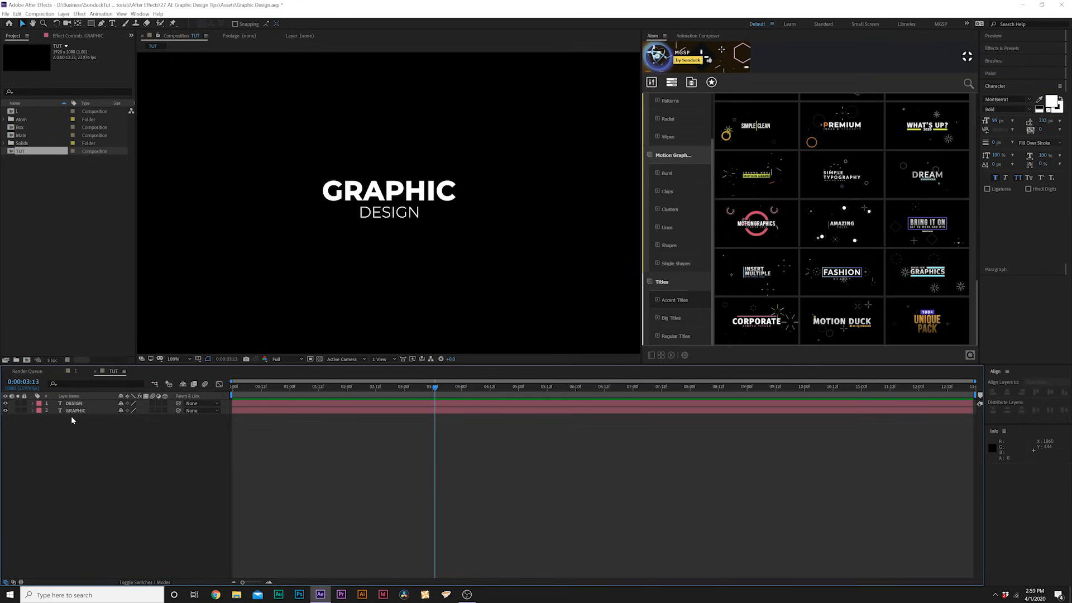
{"action": "left_click", "coordinate": [75, 410]}
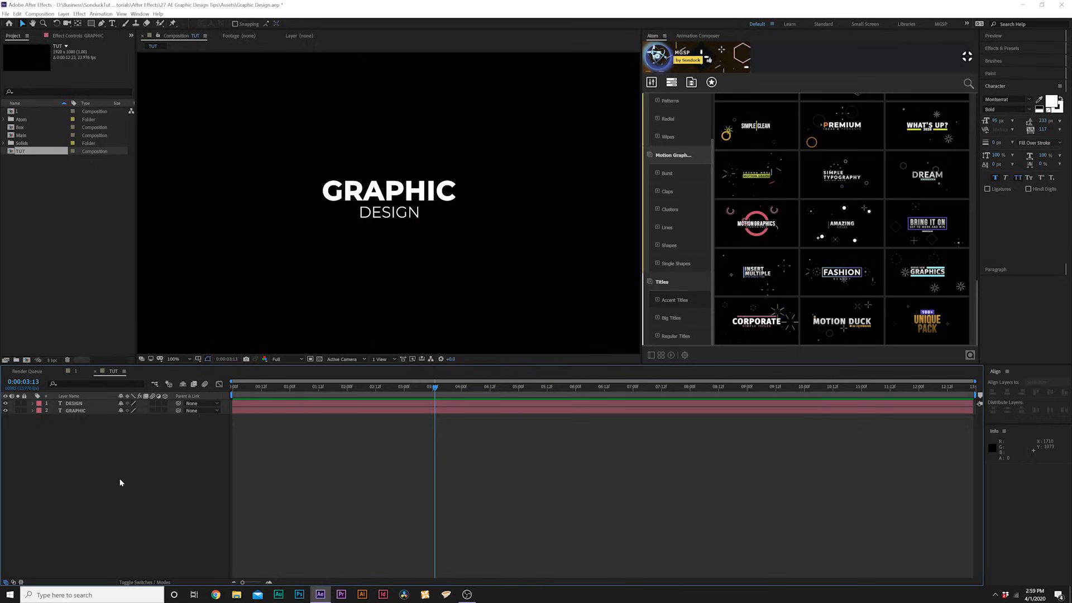
{"action": "mouse_move", "coordinate": [160, 476]}
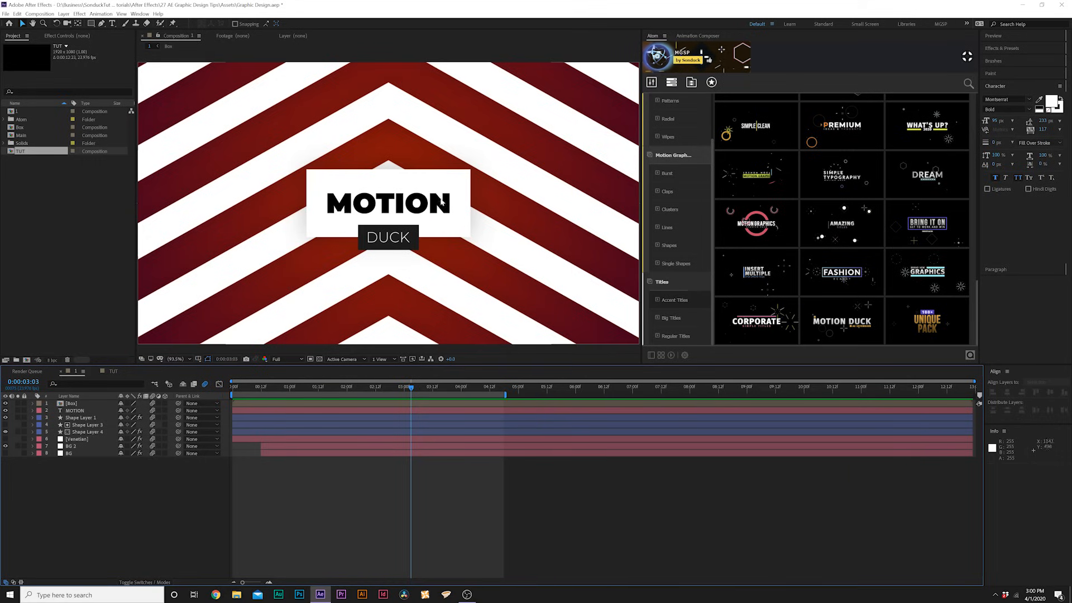
{"action": "mouse_move", "coordinate": [215, 268]}
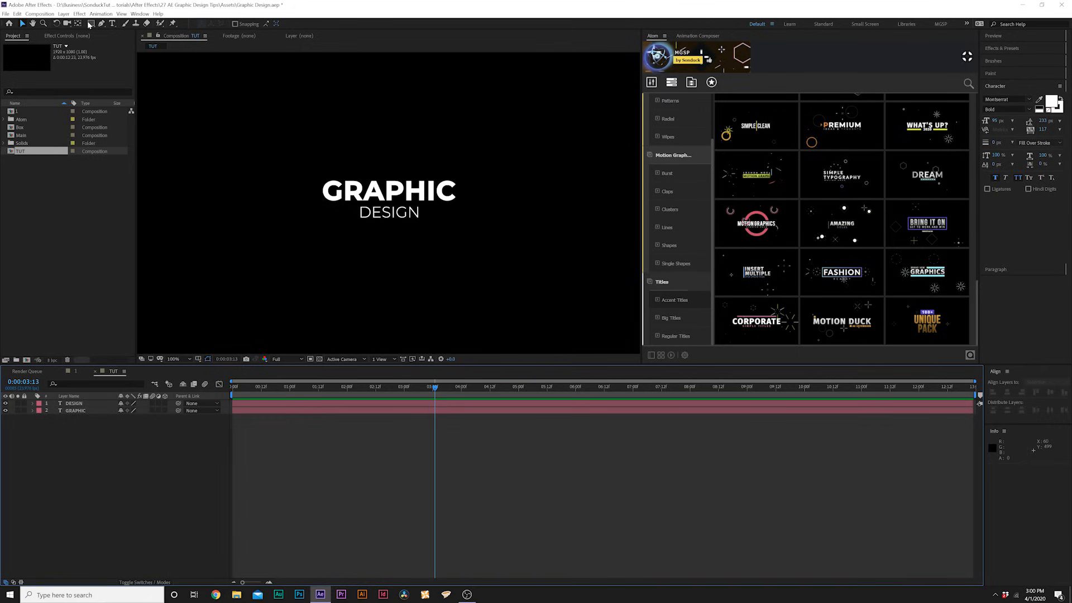
Step: Draw a white-filled rectangle and place its shape layer below the text
{"action": "left_click", "coordinate": [90, 23]}
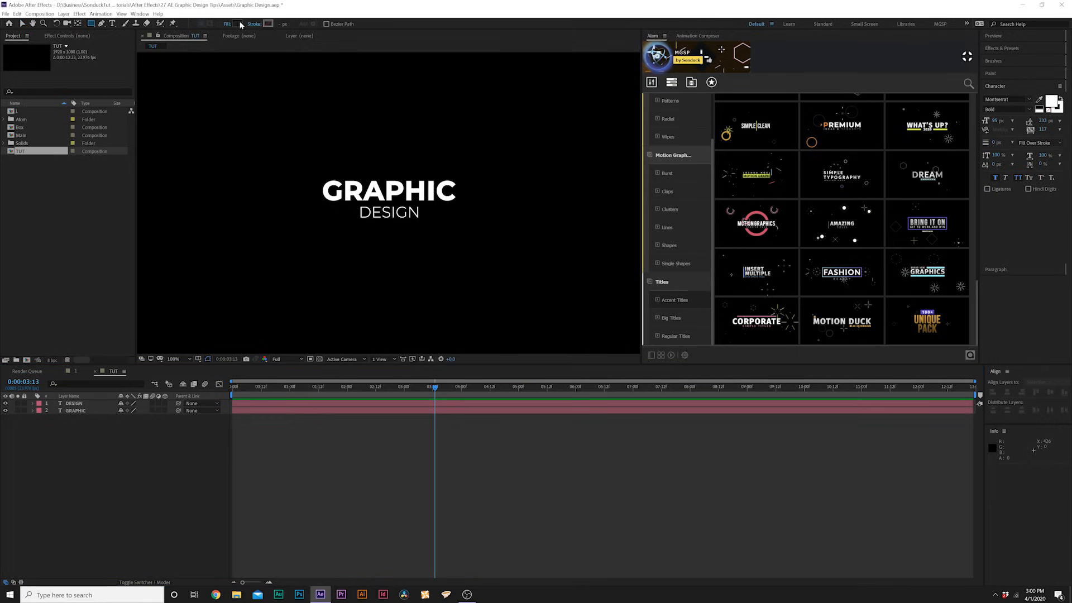
{"action": "left_click", "coordinate": [236, 24]}
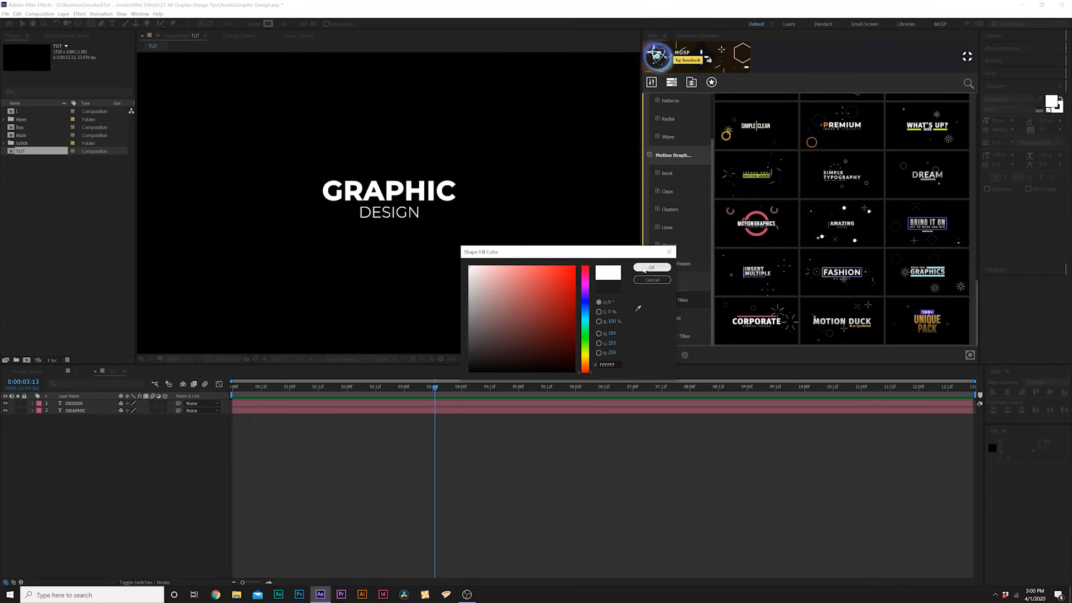
{"action": "left_click", "coordinate": [649, 267]}
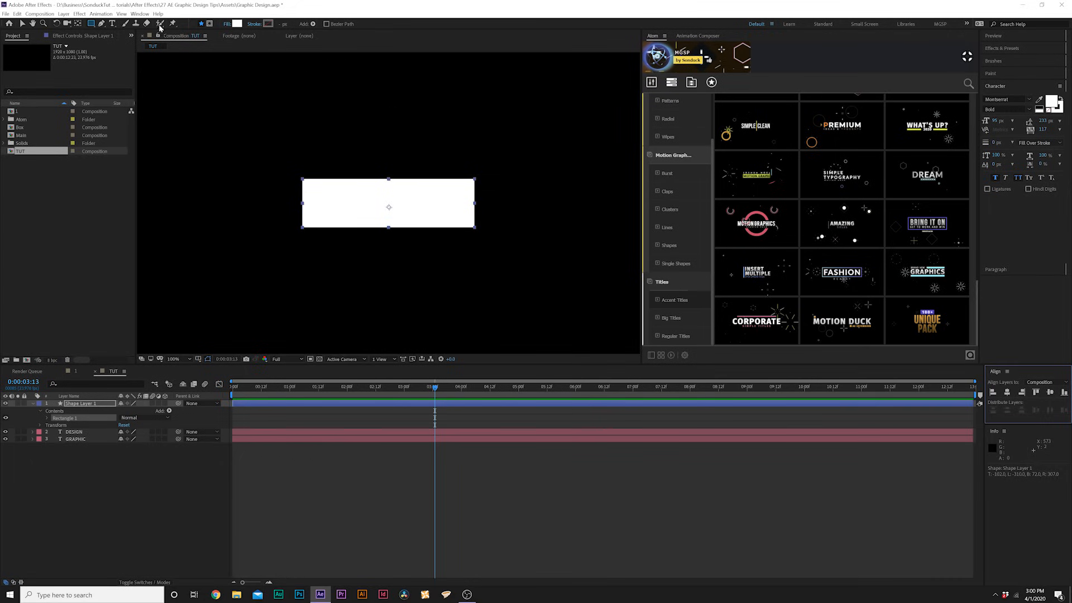
{"action": "left_click", "coordinate": [141, 13]}
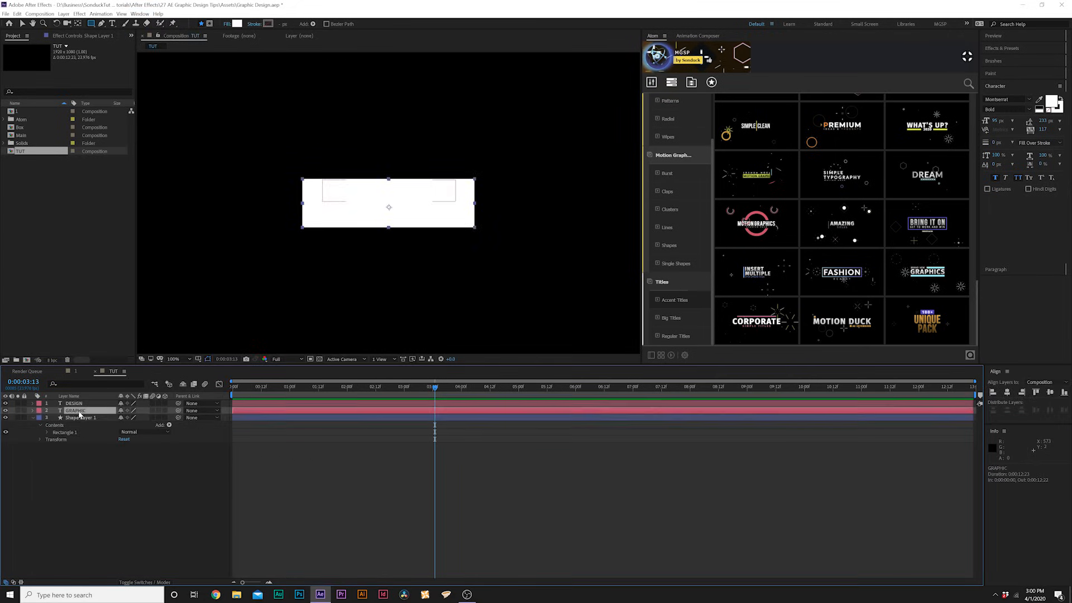
Step: Recolour the GRAPHIC text black so it stands out on the white box
{"action": "left_click", "coordinate": [75, 409]}
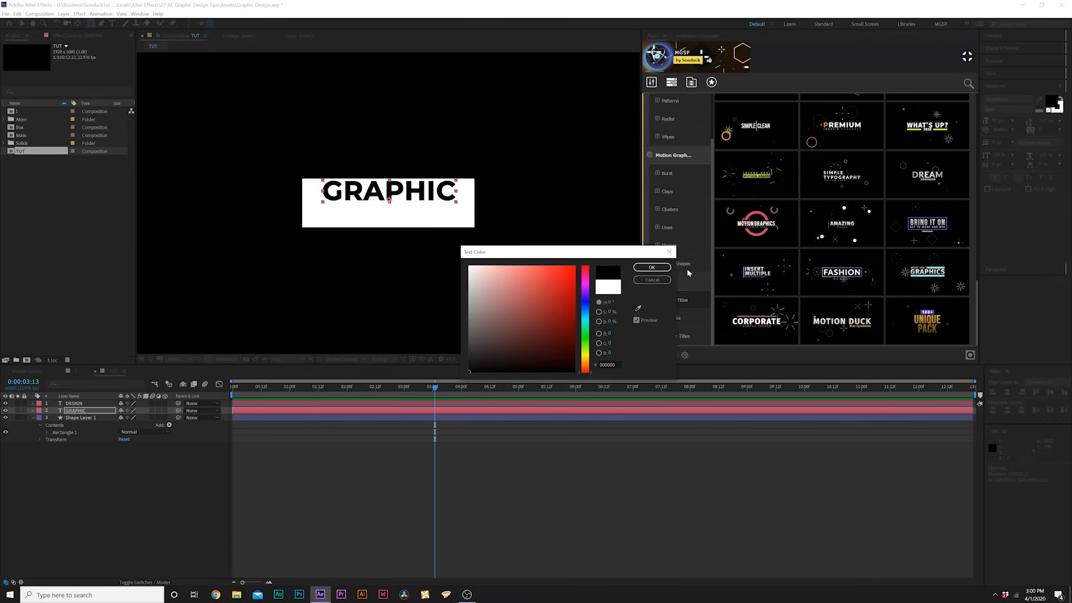
{"action": "left_click", "coordinate": [651, 267]}
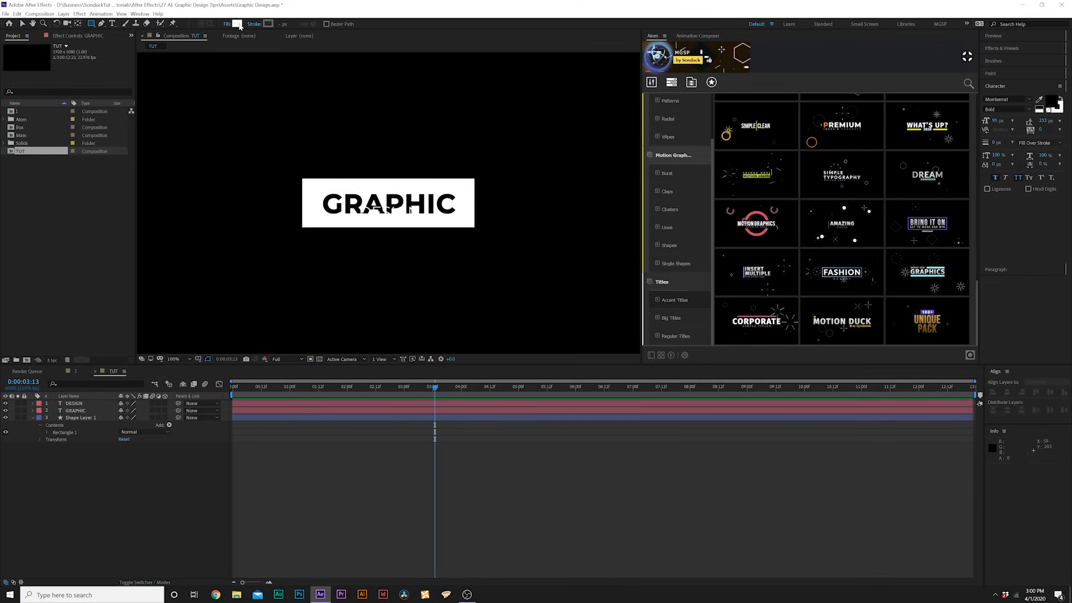
Step: Draw a dark grey rectangle behind DESIGN and reorder it below the text layers
{"action": "left_click", "coordinate": [237, 23]}
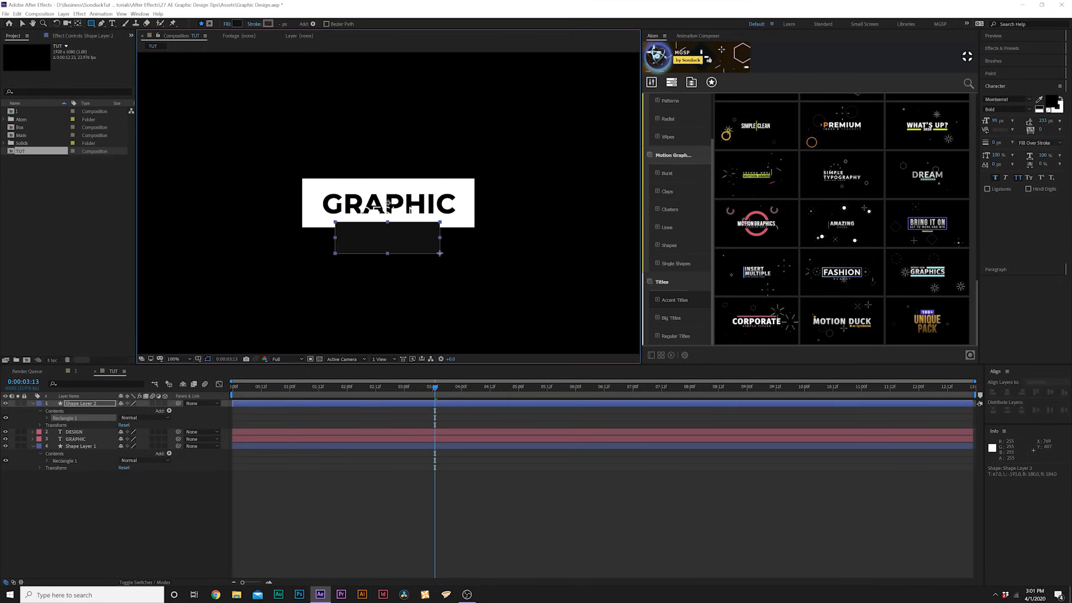
{"action": "left_click", "coordinate": [74, 431]}
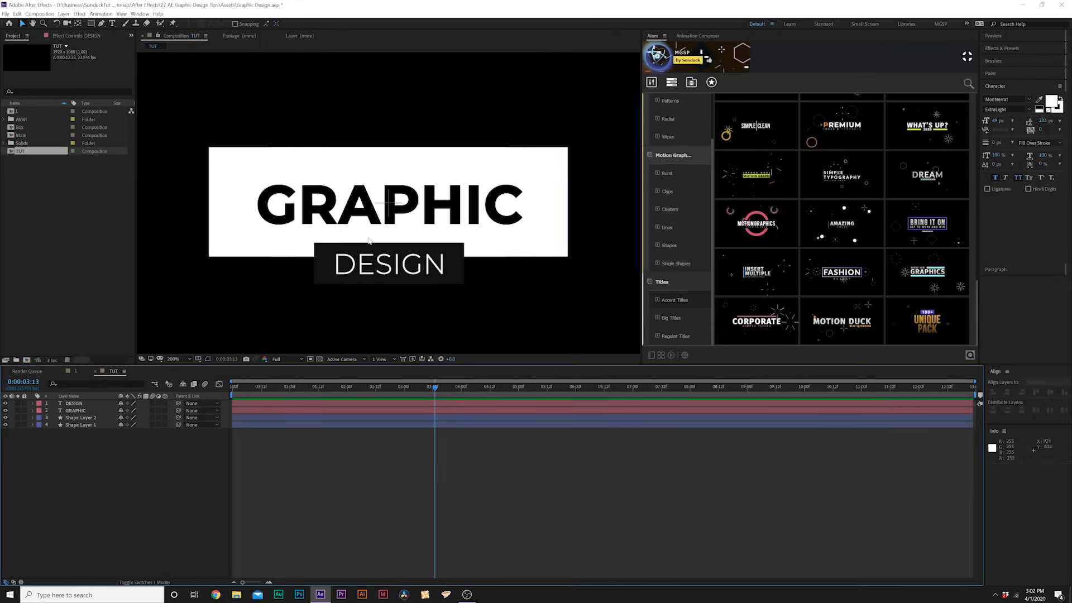
{"action": "mouse_move", "coordinate": [290, 178]}
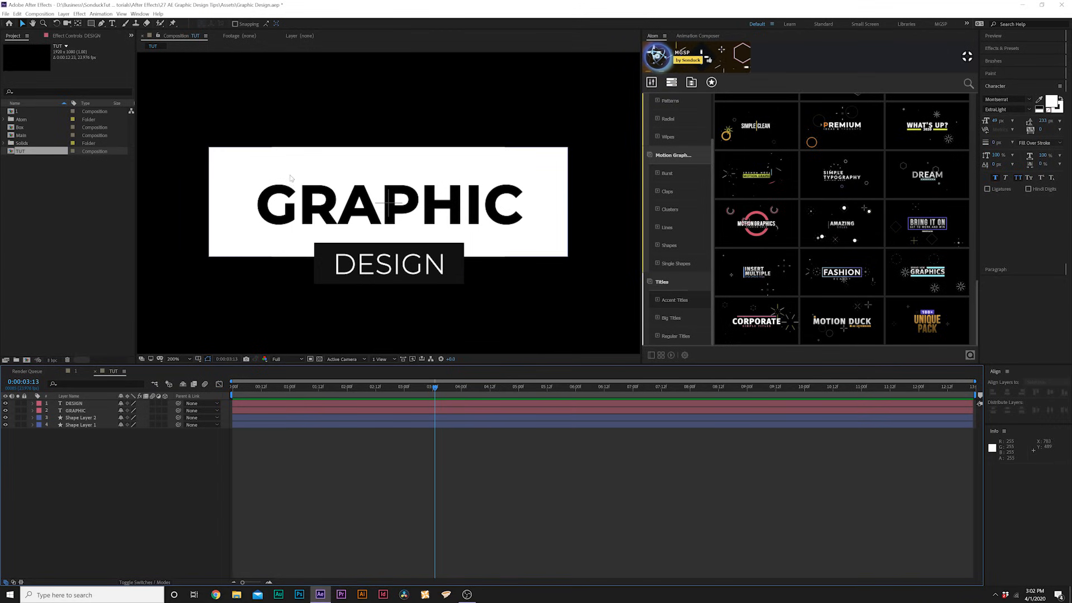
{"action": "mouse_move", "coordinate": [214, 210]}
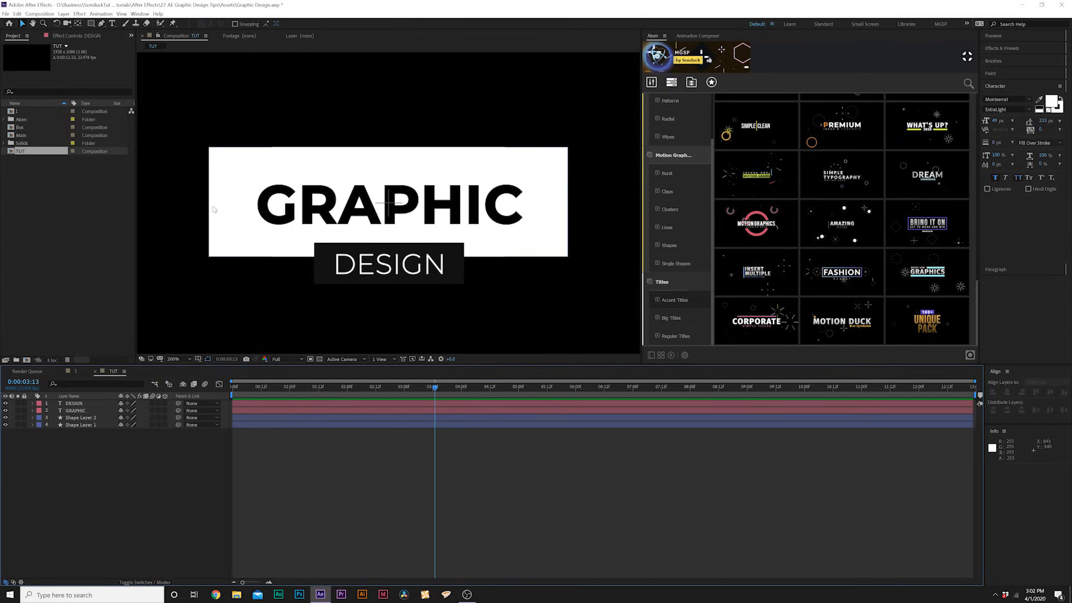
{"action": "mouse_move", "coordinate": [316, 313]}
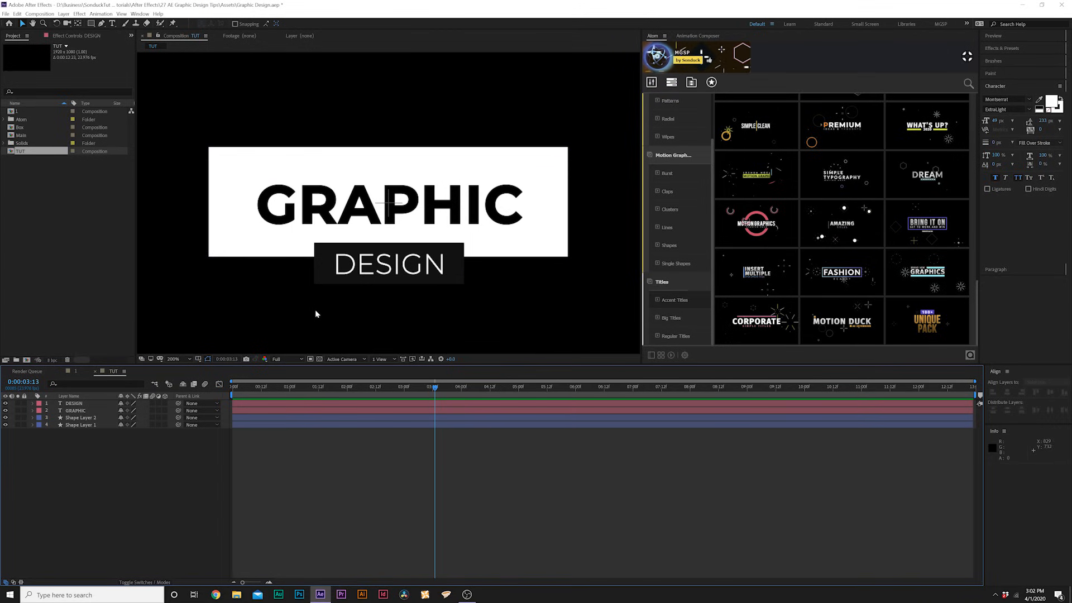
{"action": "mouse_move", "coordinate": [325, 300]}
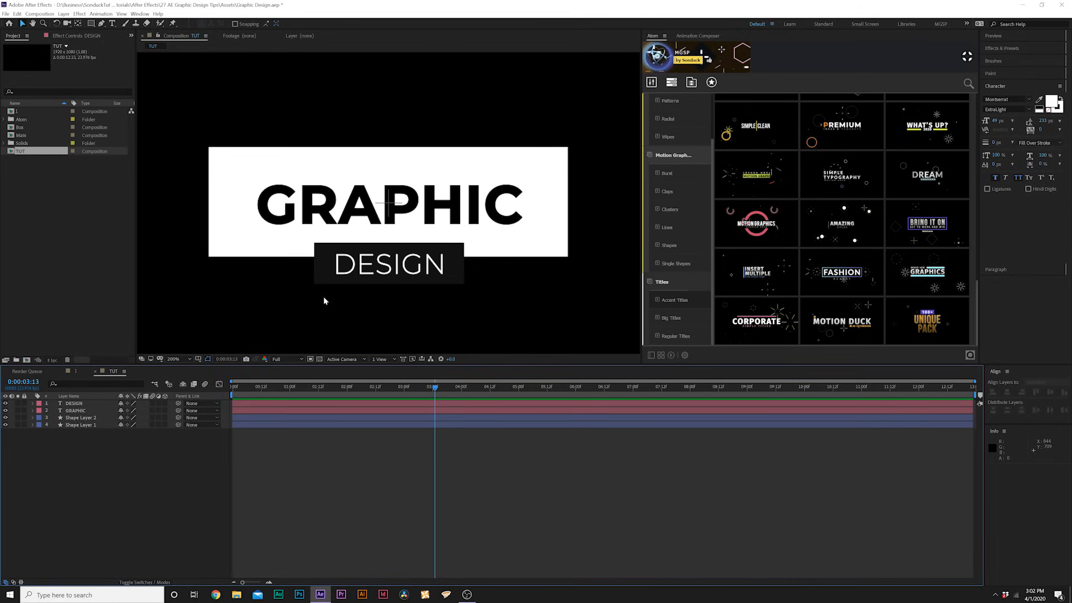
{"action": "left_click", "coordinate": [173, 358]}
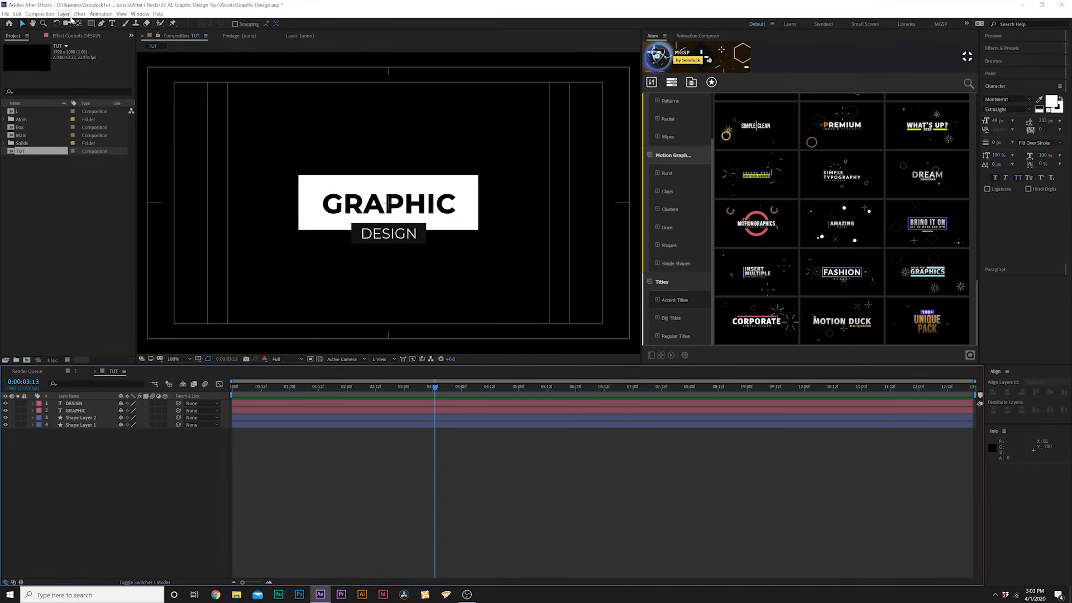
Step: Create a new solid layer as the title background
{"action": "left_click", "coordinate": [62, 14]}
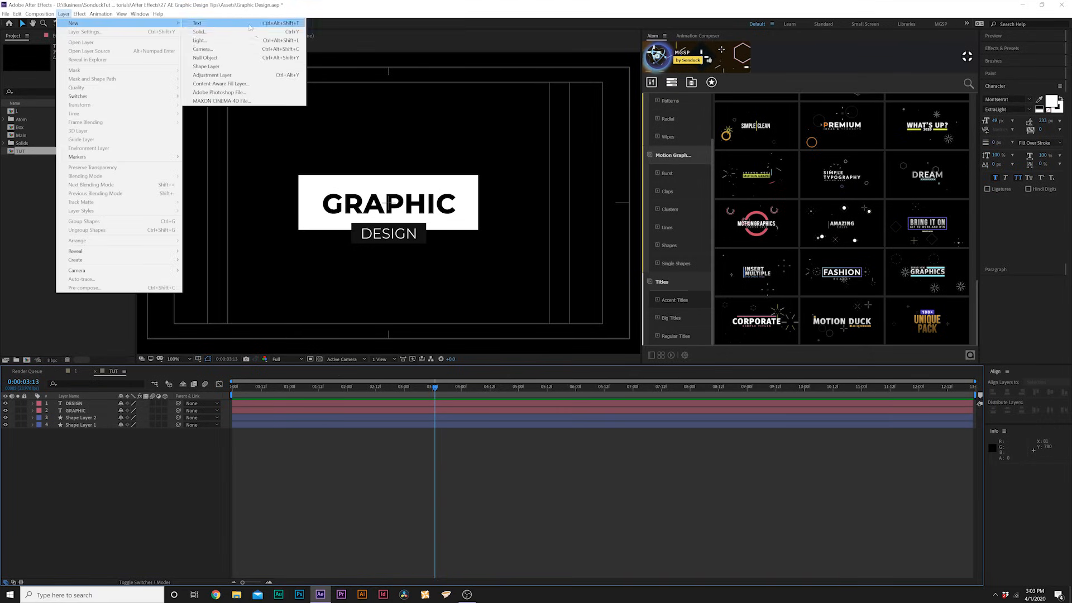
{"action": "left_click", "coordinate": [200, 32]}
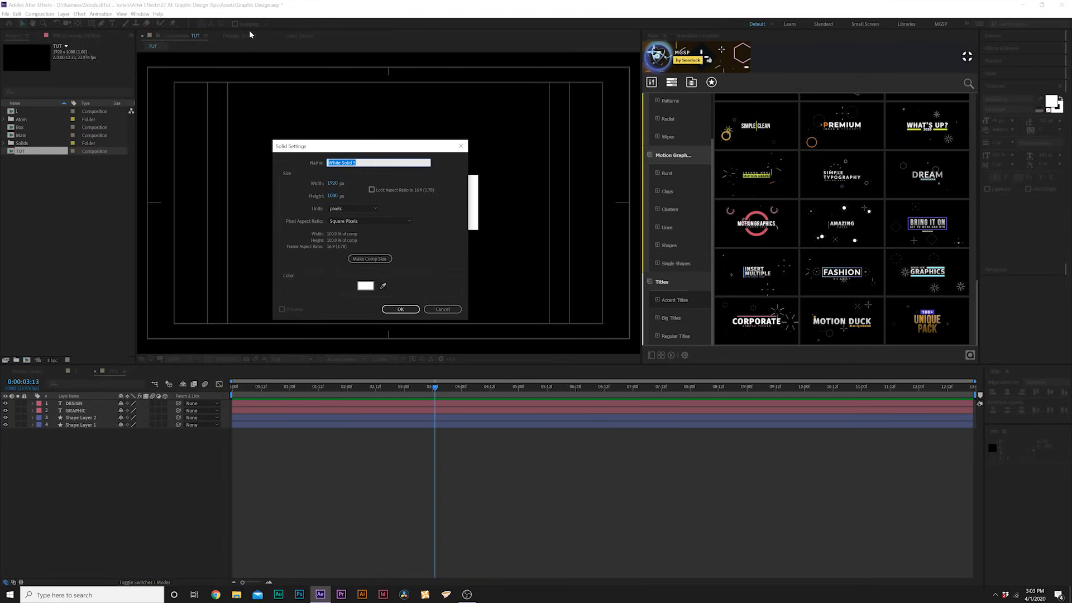
{"action": "left_click", "coordinate": [80, 13]}
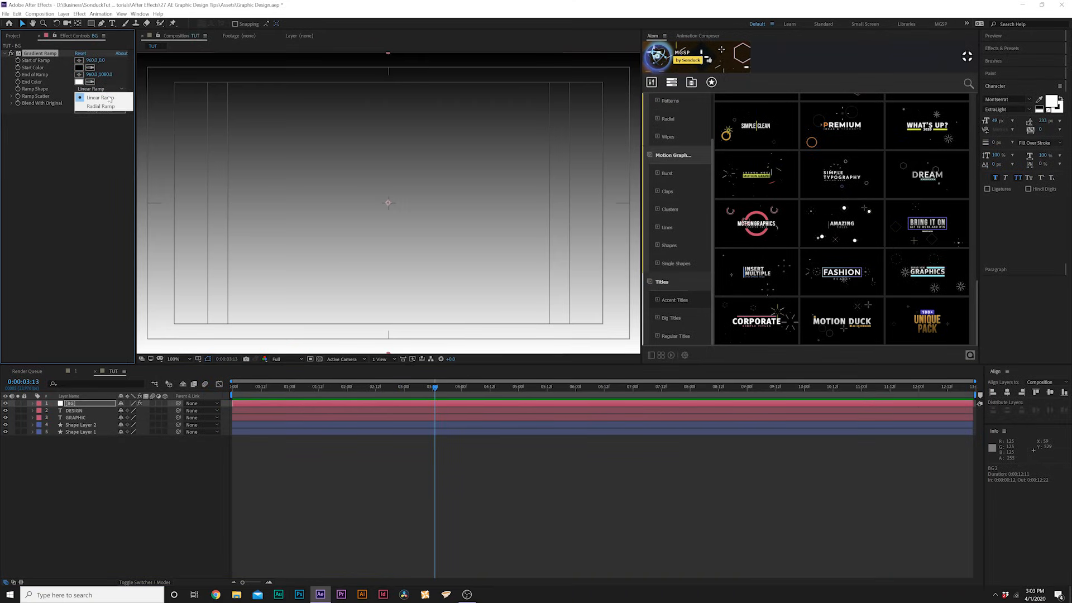
Step: Apply a radial Gradient Ramp from red to dark red, then bring up the Box comp
{"action": "left_click", "coordinate": [100, 106]}
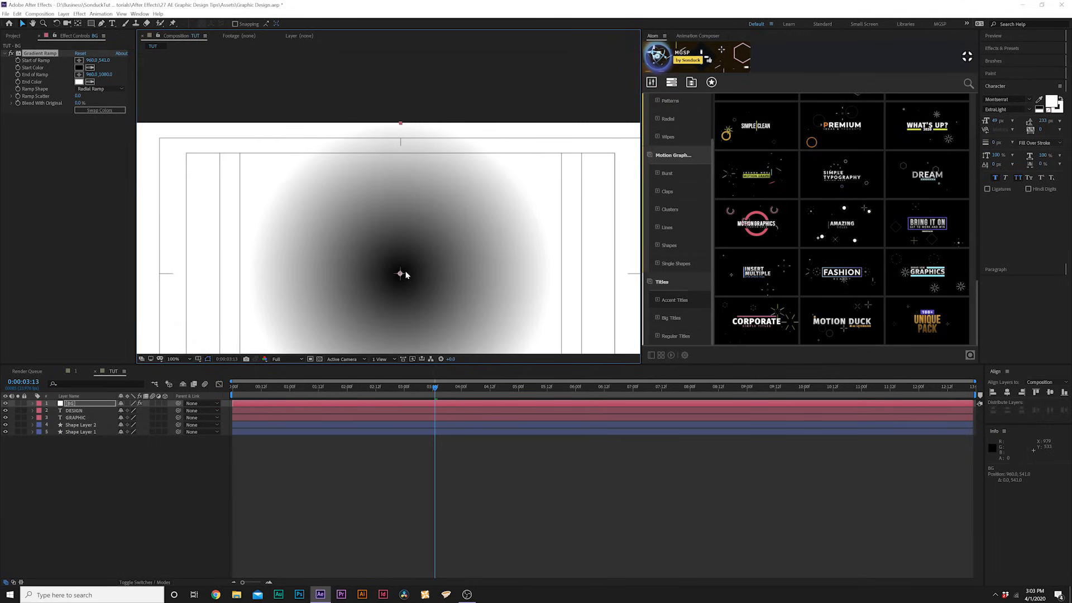
{"action": "left_click", "coordinate": [89, 67]}
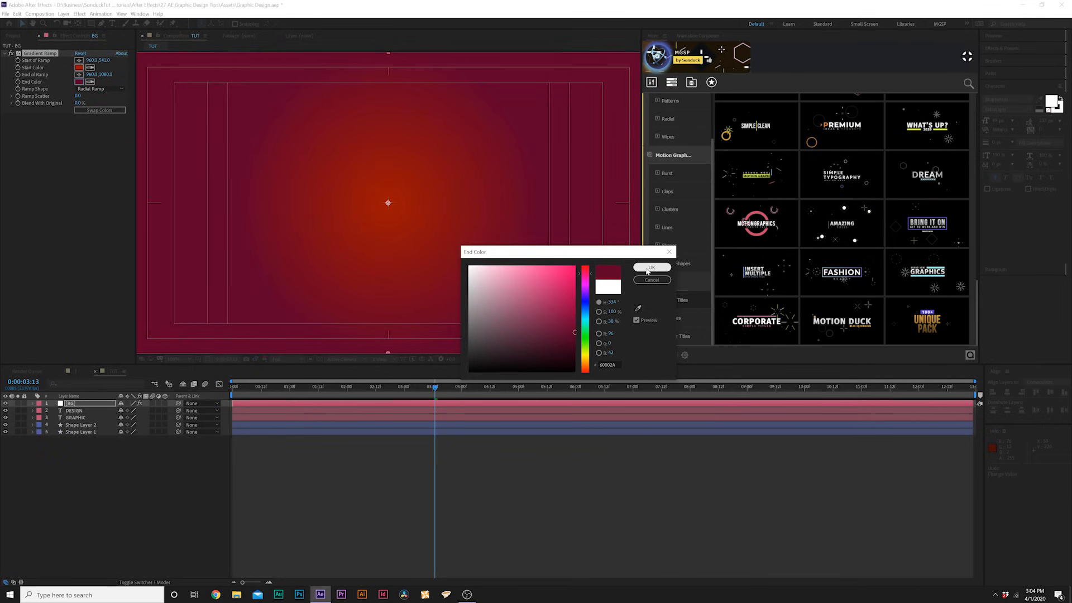
{"action": "left_click", "coordinate": [650, 267]}
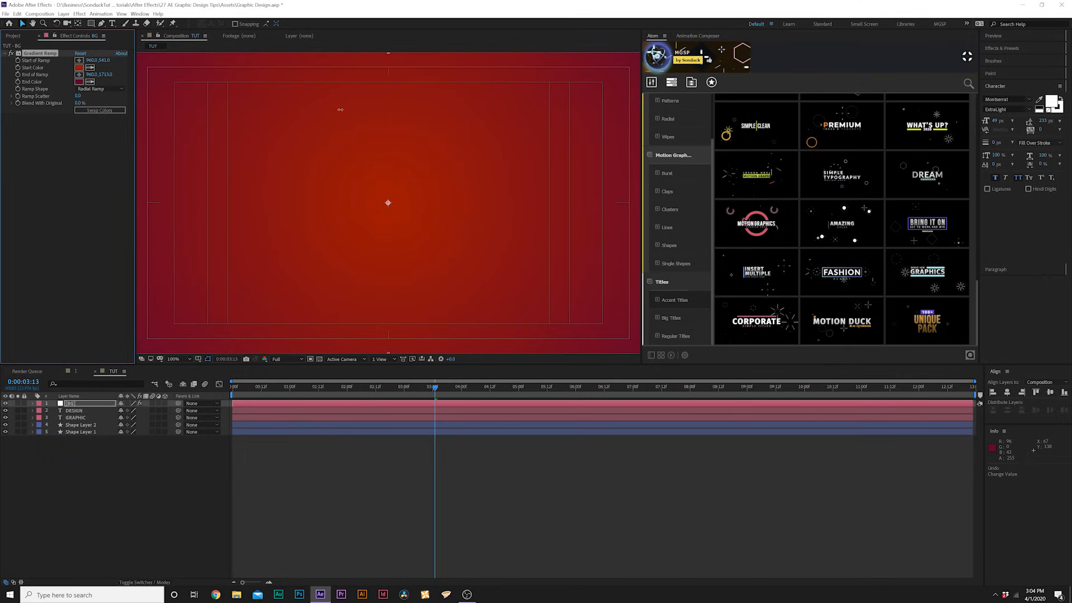
{"action": "left_click", "coordinate": [70, 403]}
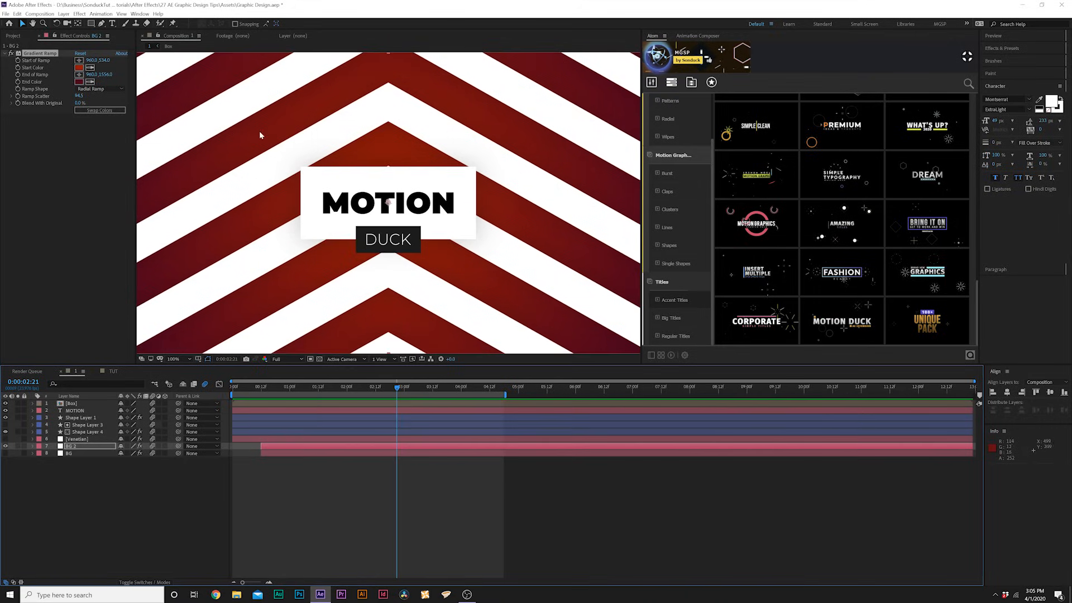
Step: Return to the title composition, fit the frame and pick the Pen tool
{"action": "left_click", "coordinate": [114, 371]}
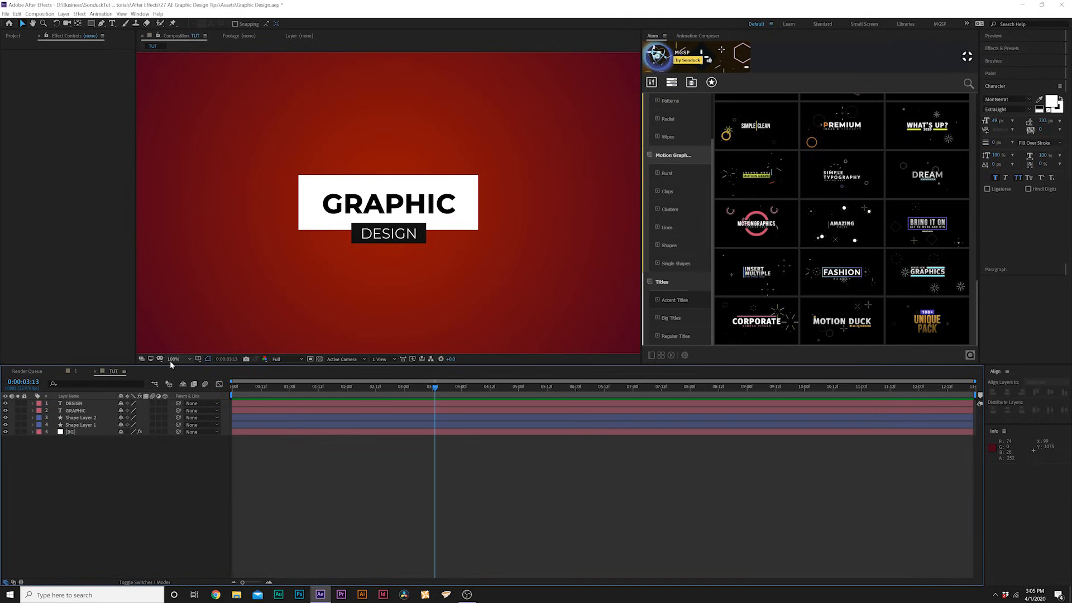
{"action": "left_click", "coordinate": [173, 358]}
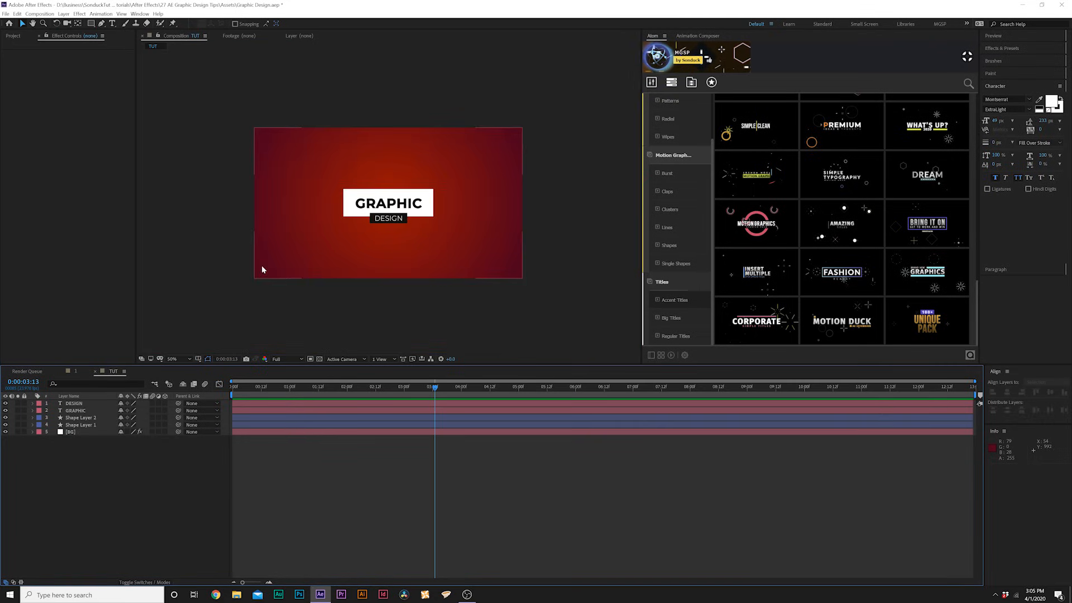
{"action": "mouse_move", "coordinate": [254, 254]}
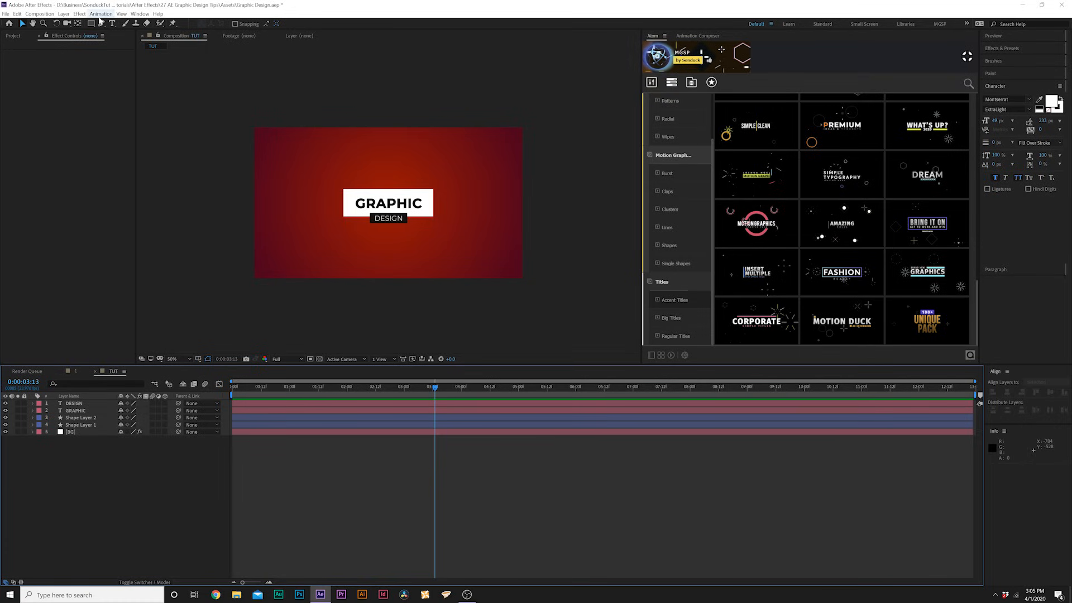
{"action": "left_click", "coordinate": [101, 22]}
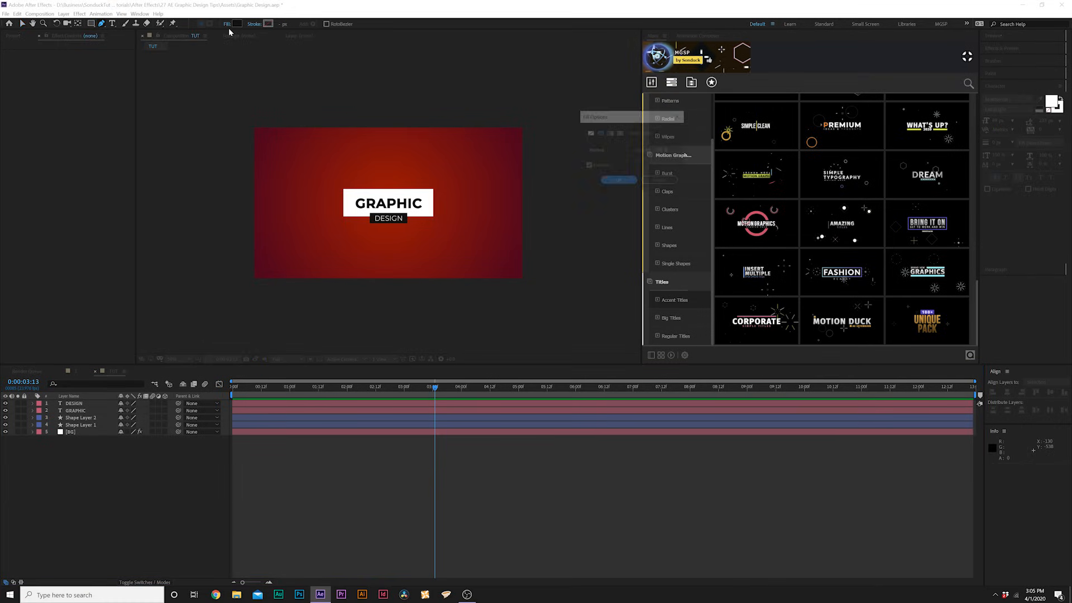
Step: Set no fill and a solid white stroke, with title/action safe guides shown for drawing the chevron
{"action": "left_click", "coordinate": [238, 24]}
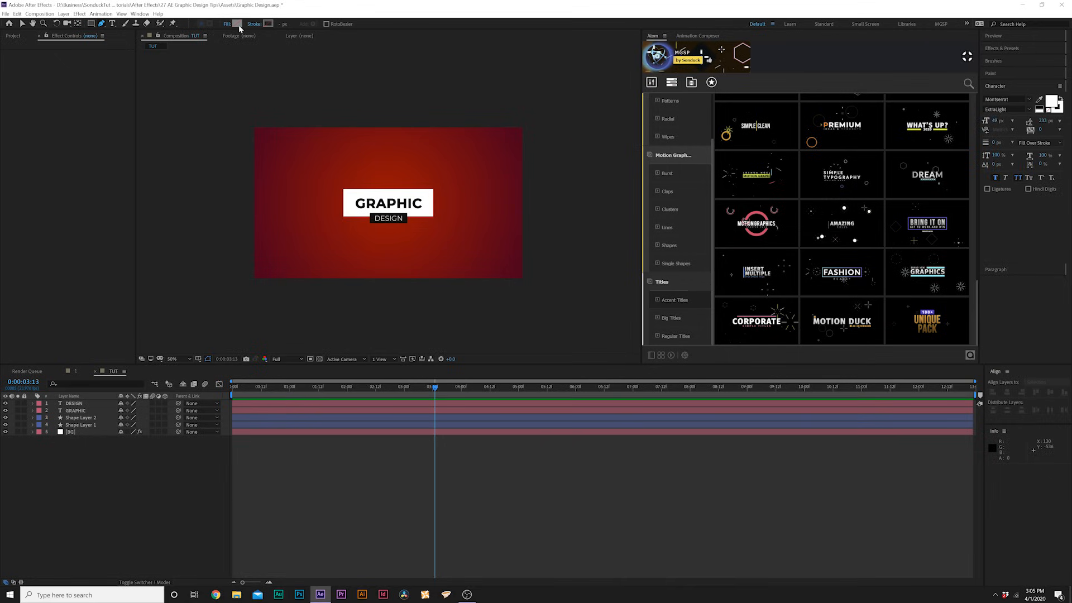
{"action": "left_click", "coordinate": [268, 24]}
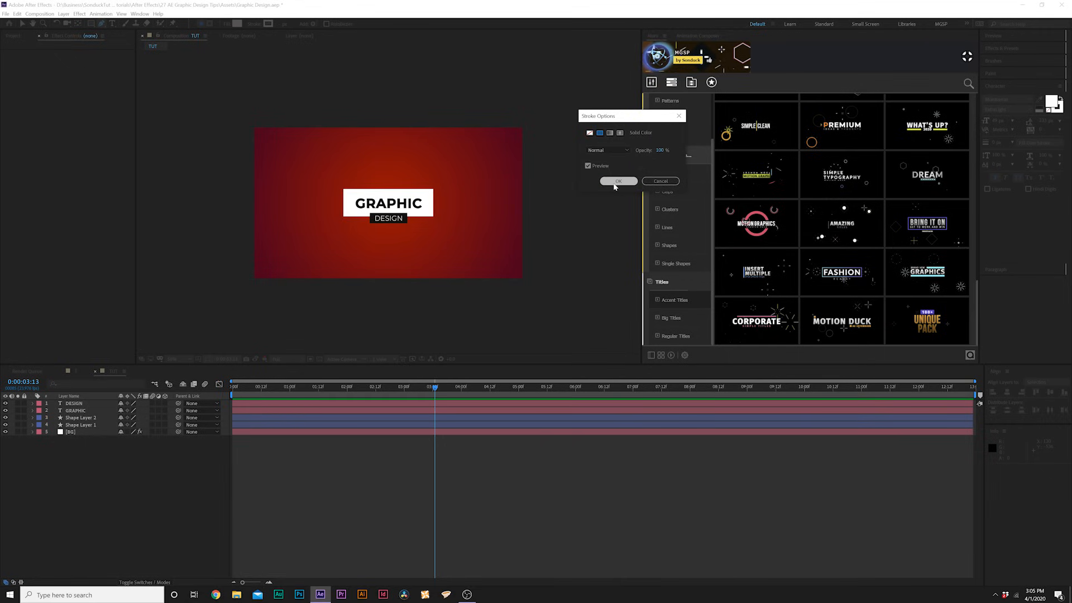
{"action": "left_click", "coordinate": [618, 181]}
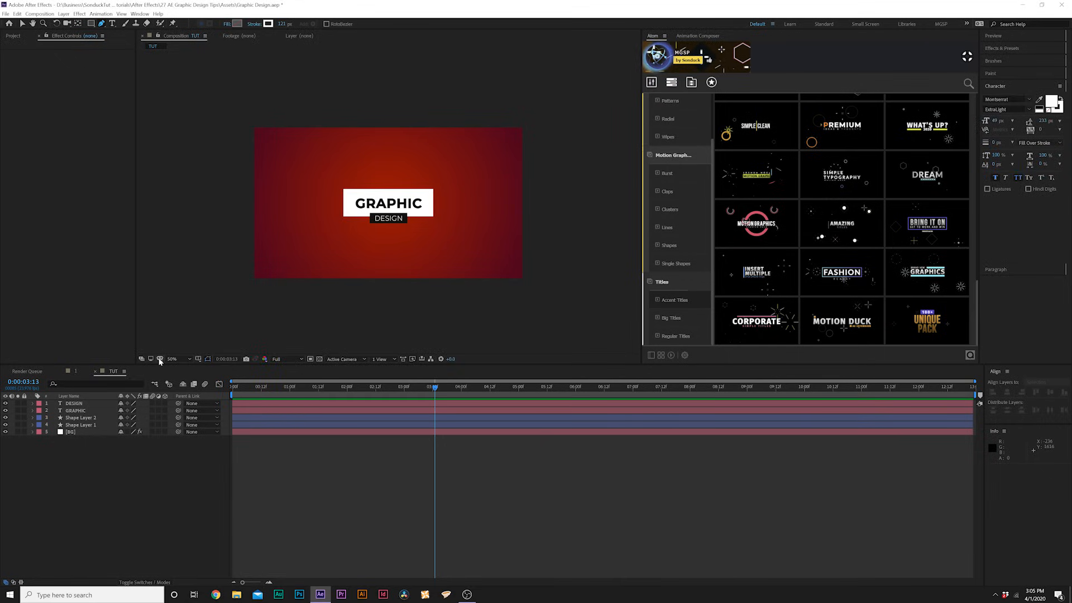
{"action": "left_click", "coordinate": [200, 358]}
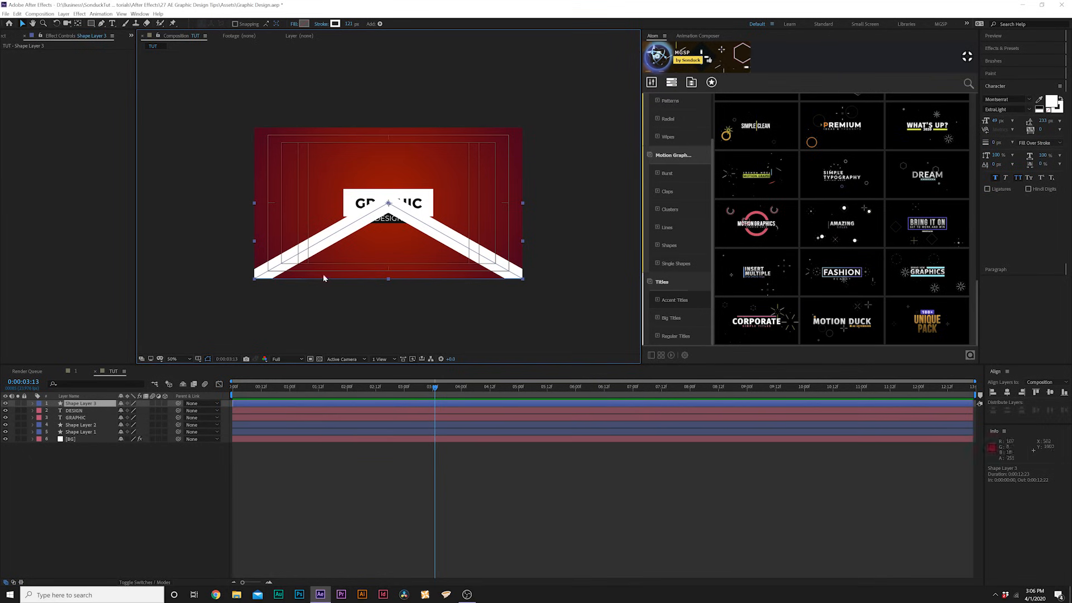
Step: Expand Shape Layer 3's Path 1 and pull the chevron's ends past the frame edges
{"action": "left_click", "coordinate": [173, 358]}
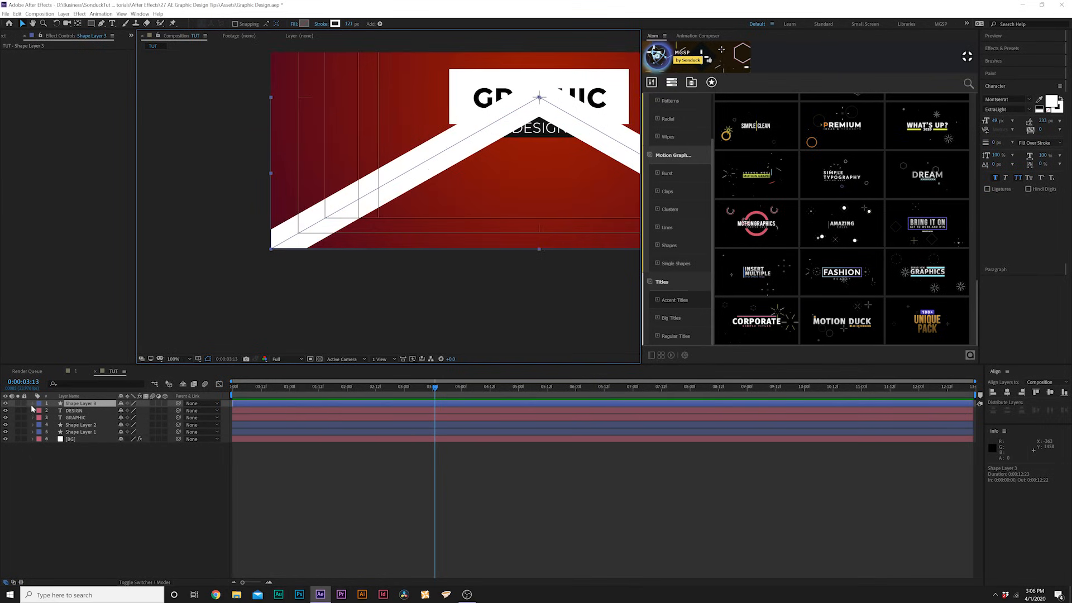
{"action": "left_click", "coordinate": [39, 403]}
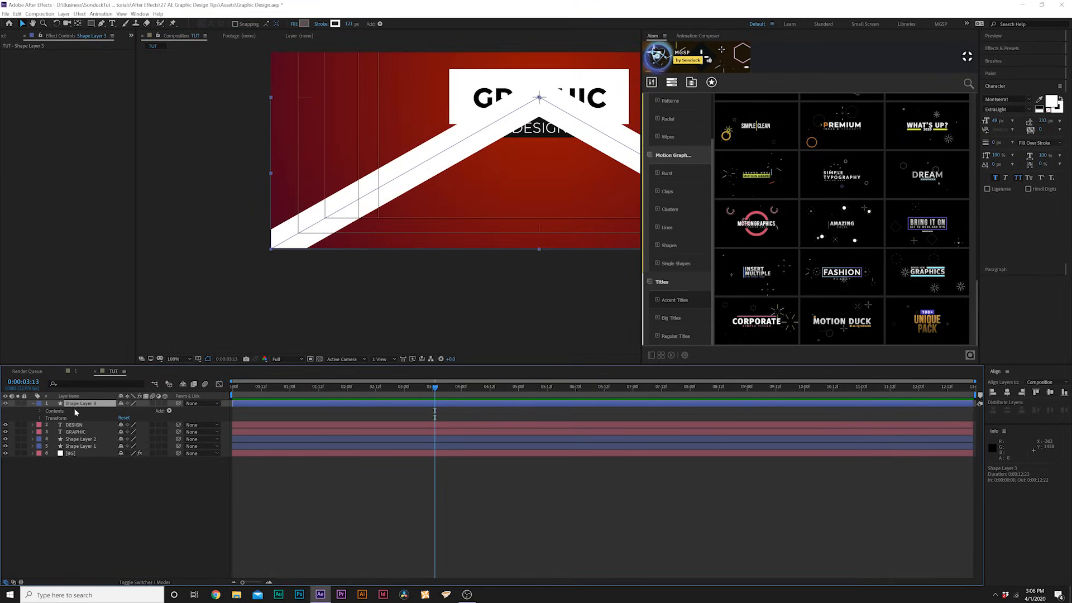
{"action": "left_click", "coordinate": [40, 403]}
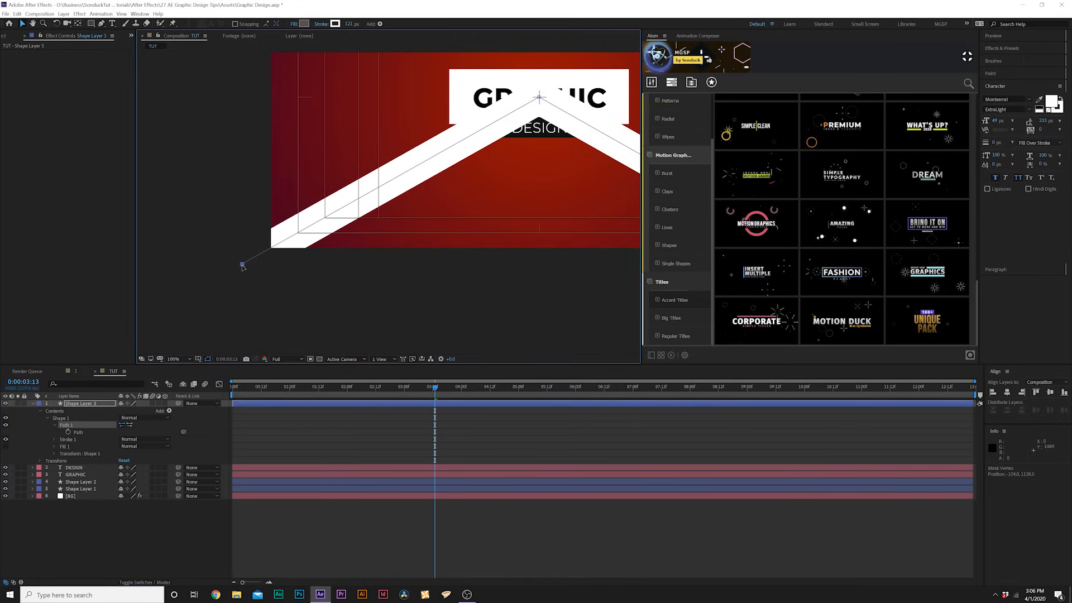
{"action": "left_click", "coordinate": [174, 358]}
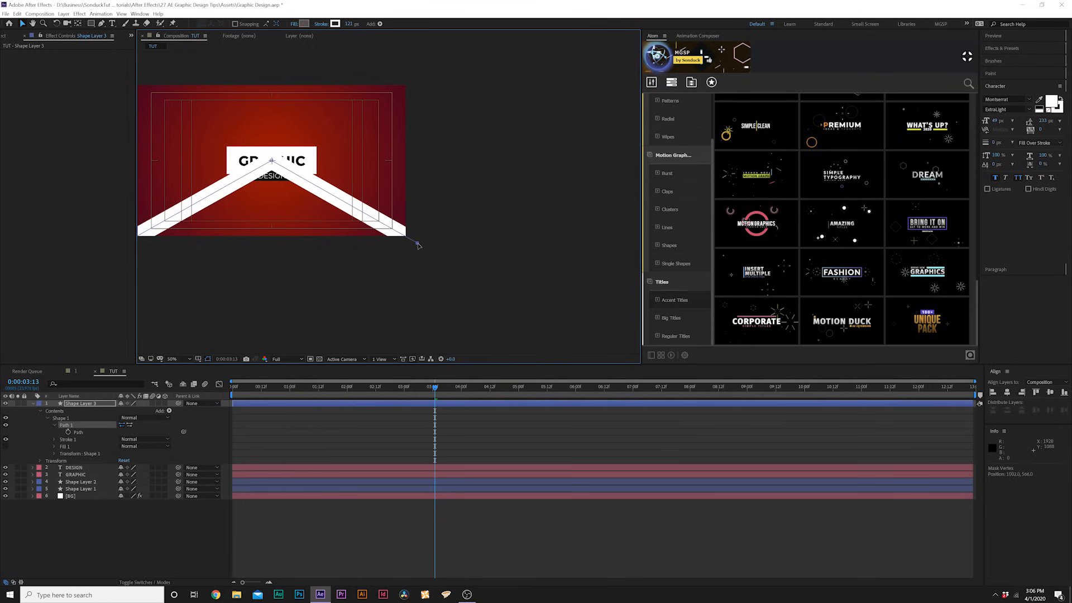
{"action": "mouse_move", "coordinate": [311, 271]}
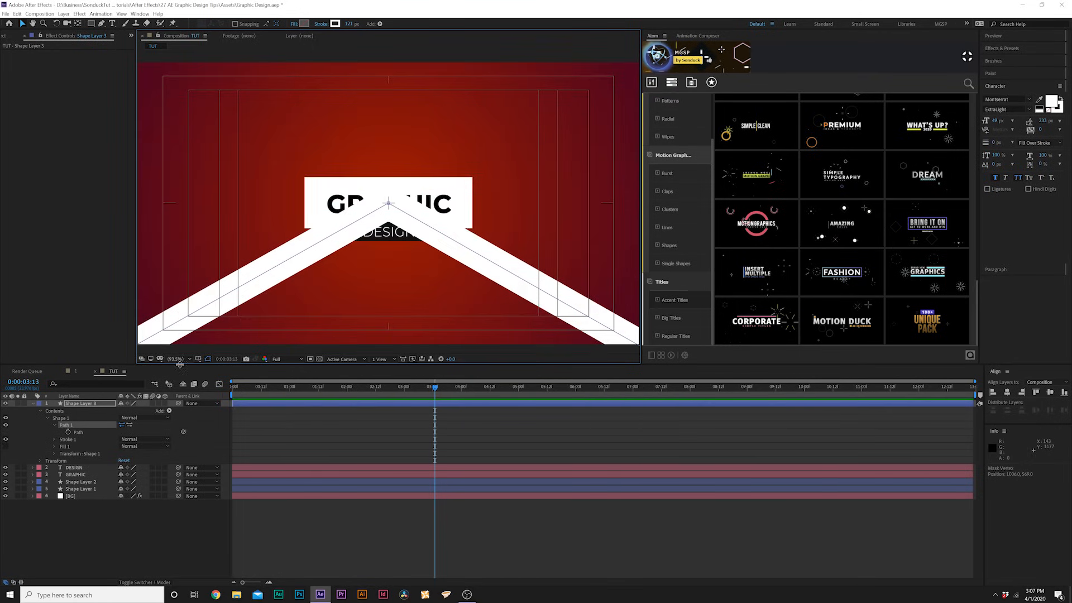
{"action": "left_click", "coordinate": [41, 410]}
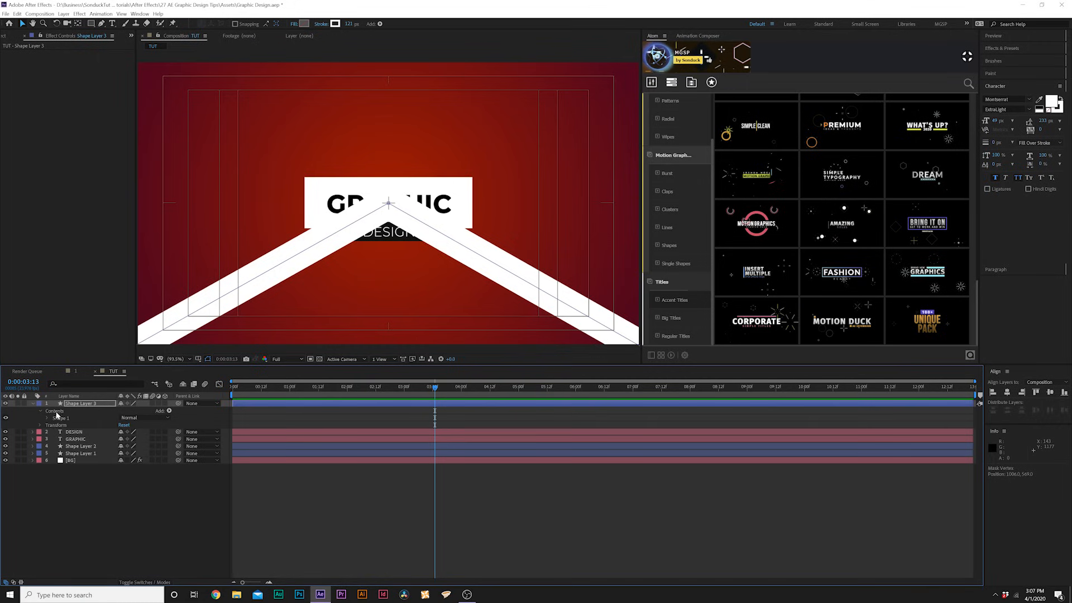
Step: Add a Repeater to the chevron shape and edit its Transform position offset
{"action": "left_click", "coordinate": [169, 411]}
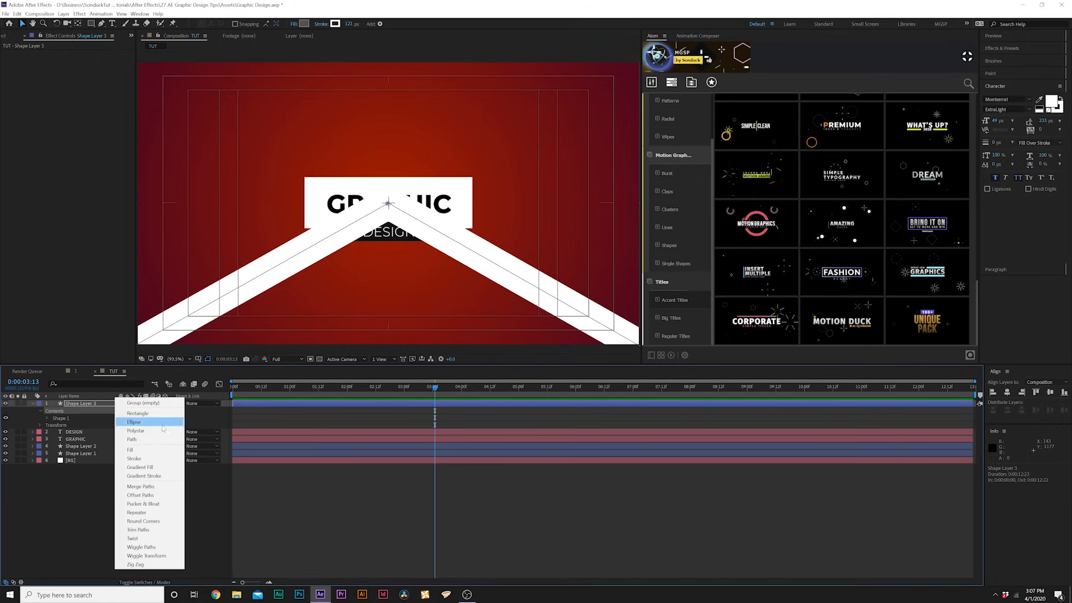
{"action": "left_click", "coordinate": [136, 512]}
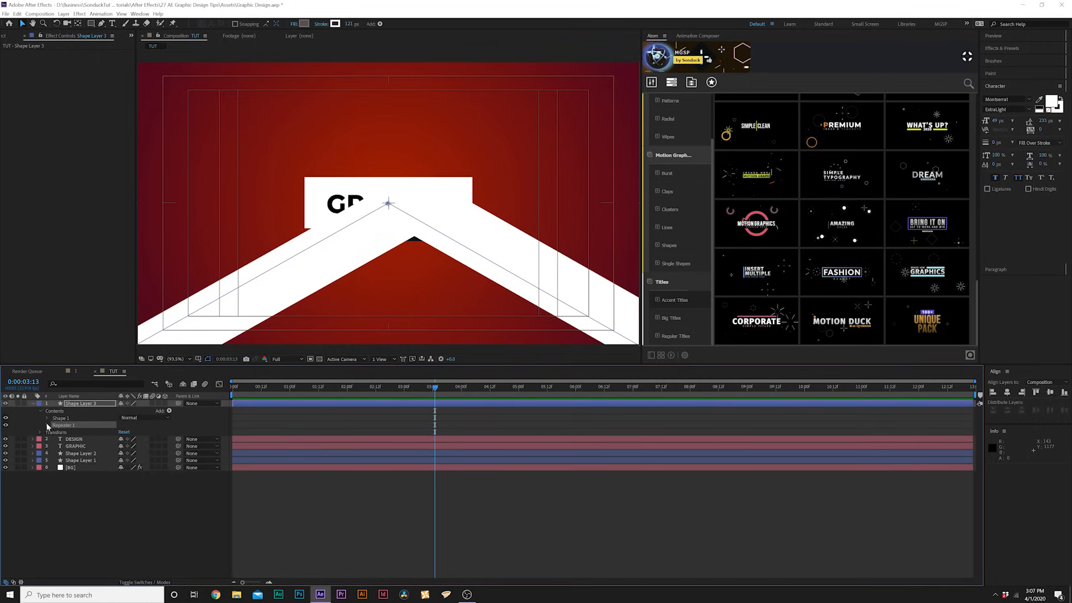
{"action": "left_click", "coordinate": [47, 424]}
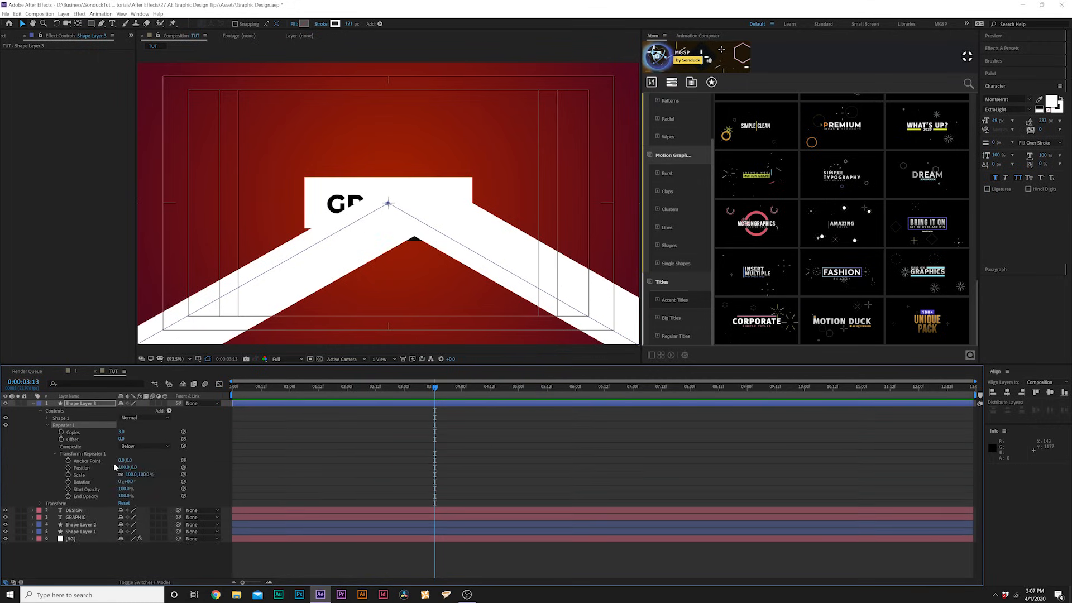
{"action": "double_click", "coordinate": [124, 467]}
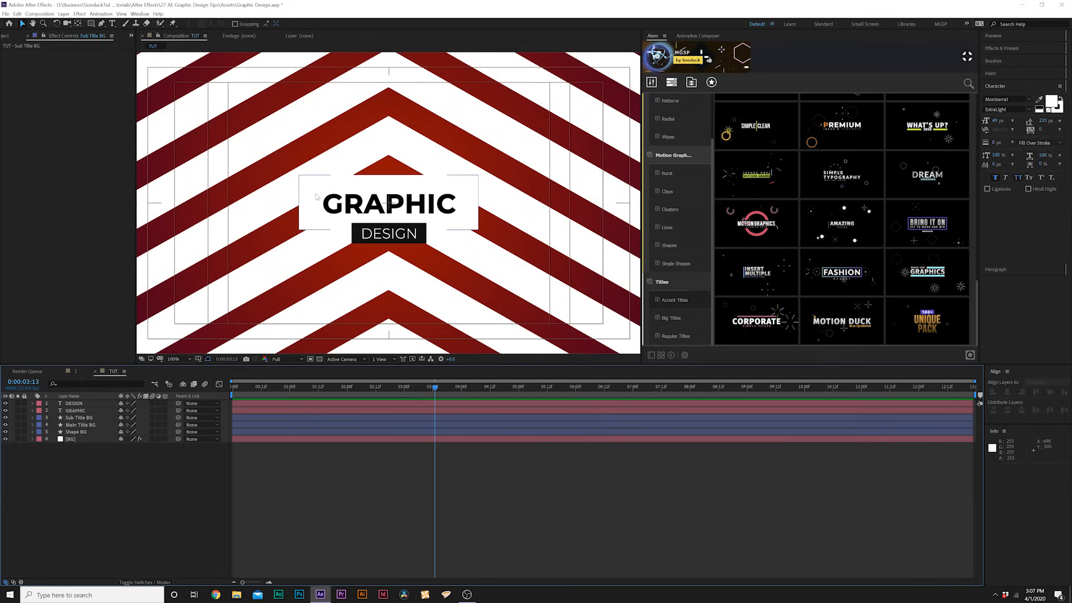
Step: Apply Drop Shadow twice to Main Title BG and tune opacity, distance and softness
{"action": "left_click", "coordinate": [79, 425]}
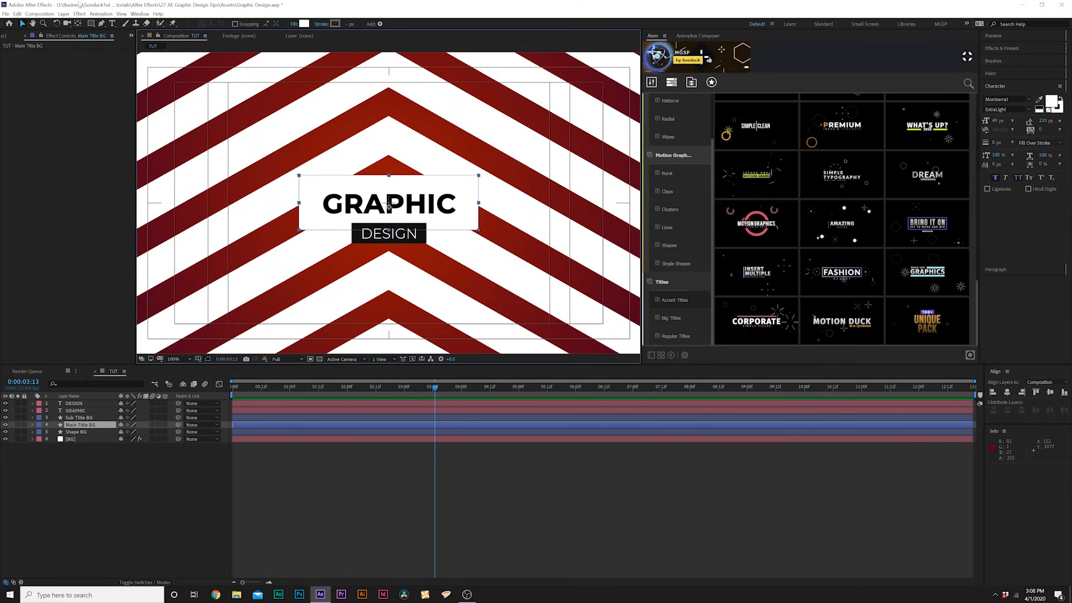
{"action": "left_click", "coordinate": [79, 13]}
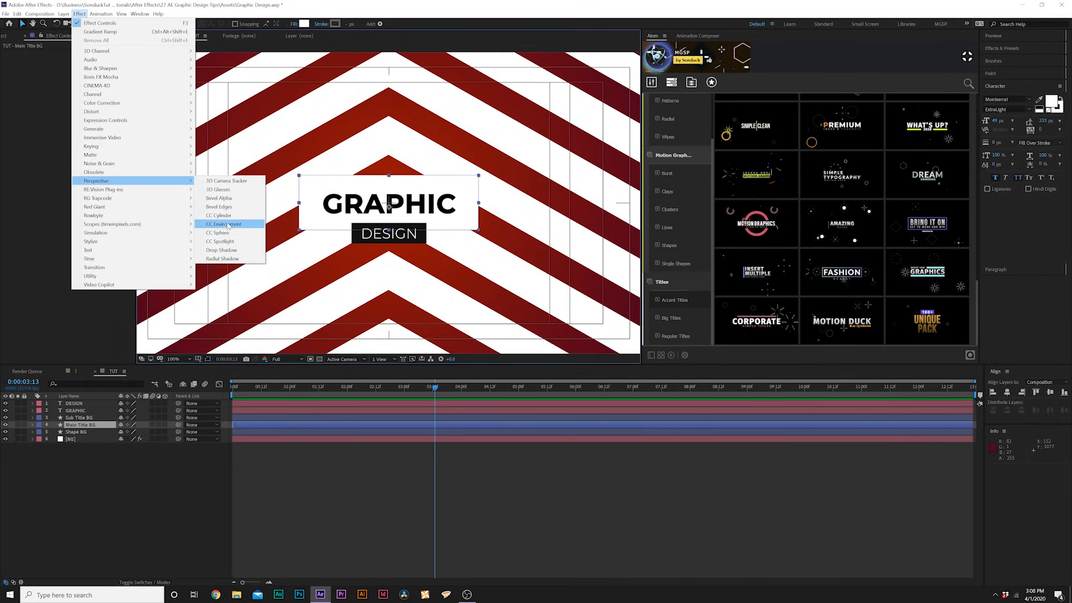
{"action": "left_click", "coordinate": [221, 248]}
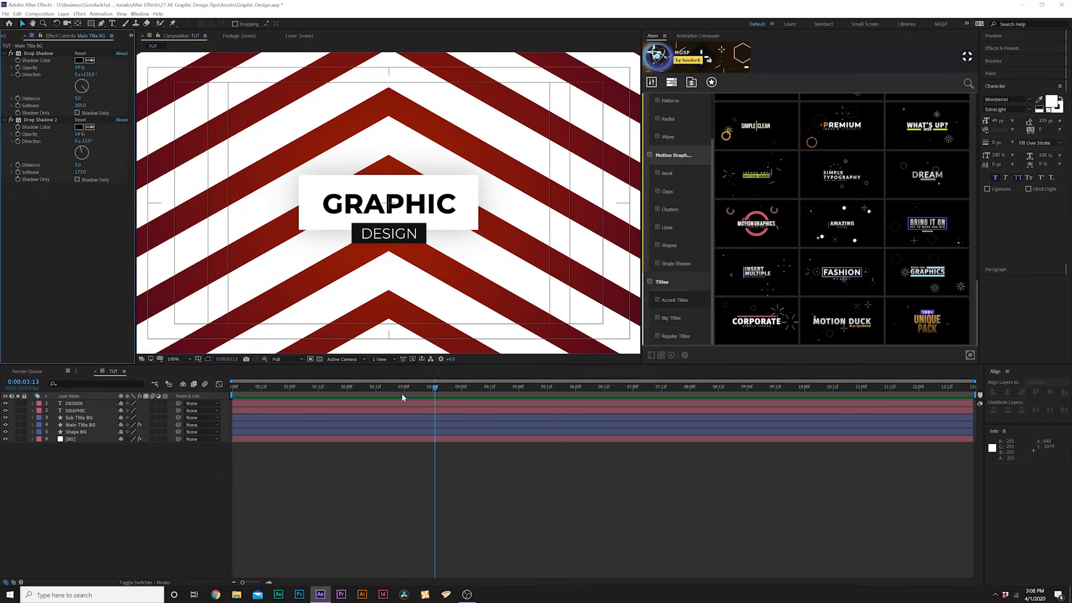
{"action": "left_click", "coordinate": [396, 386]}
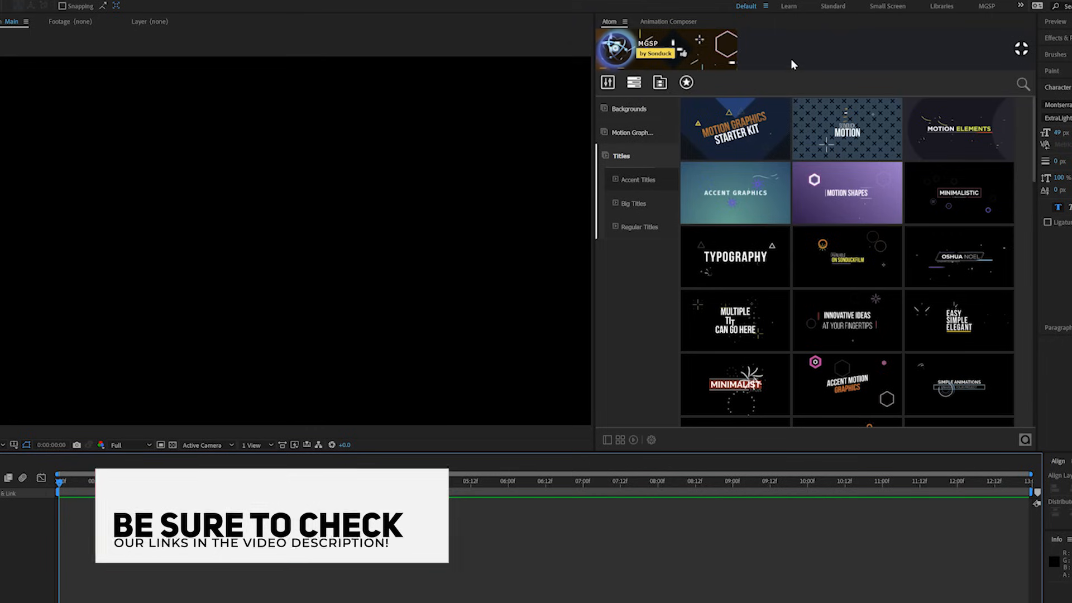
{"action": "scroll", "scroll_direction": "down", "scroll_amount": 3}
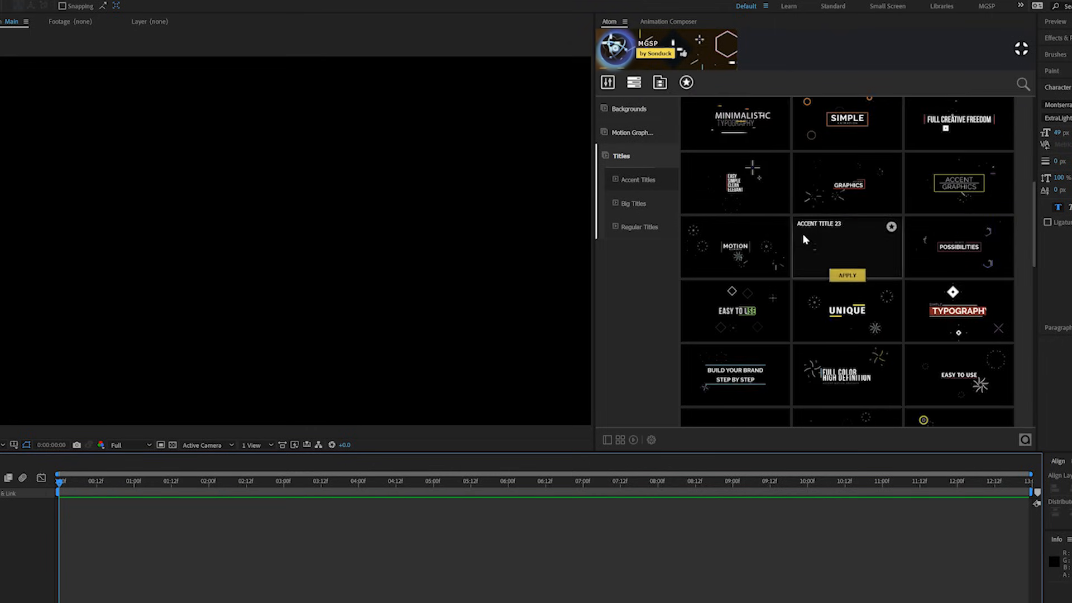
{"action": "scroll", "scroll_direction": "down", "scroll_amount": 3}
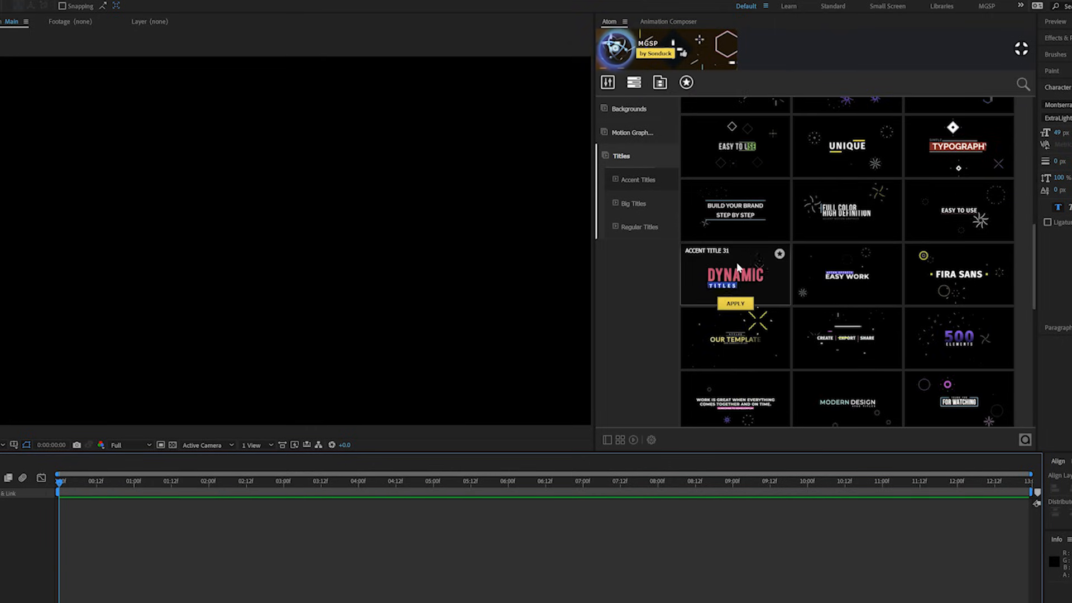
{"action": "scroll", "scroll_direction": "down", "scroll_amount": 3}
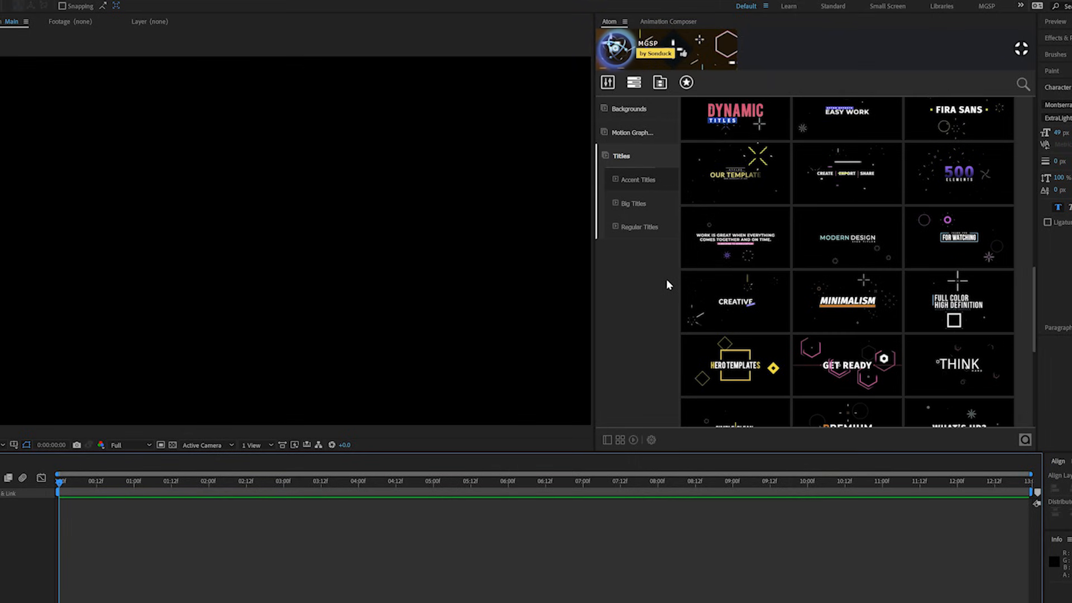
{"action": "mouse_move", "coordinate": [705, 245]}
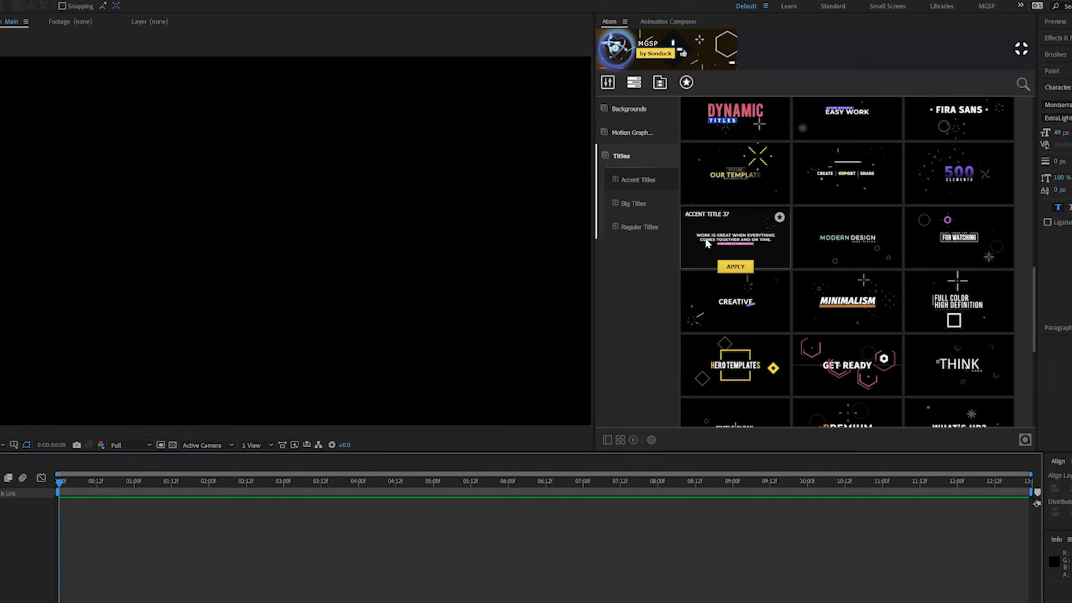
{"action": "scroll", "scroll_direction": "down", "scroll_amount": 3}
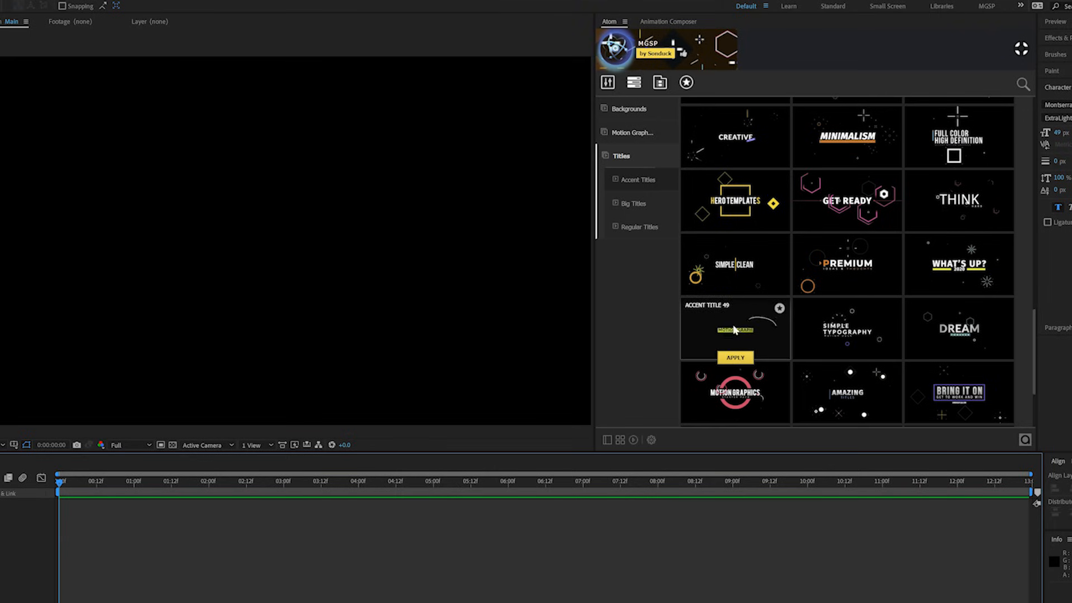
{"action": "scroll", "scroll_direction": "up", "scroll_amount": 3}
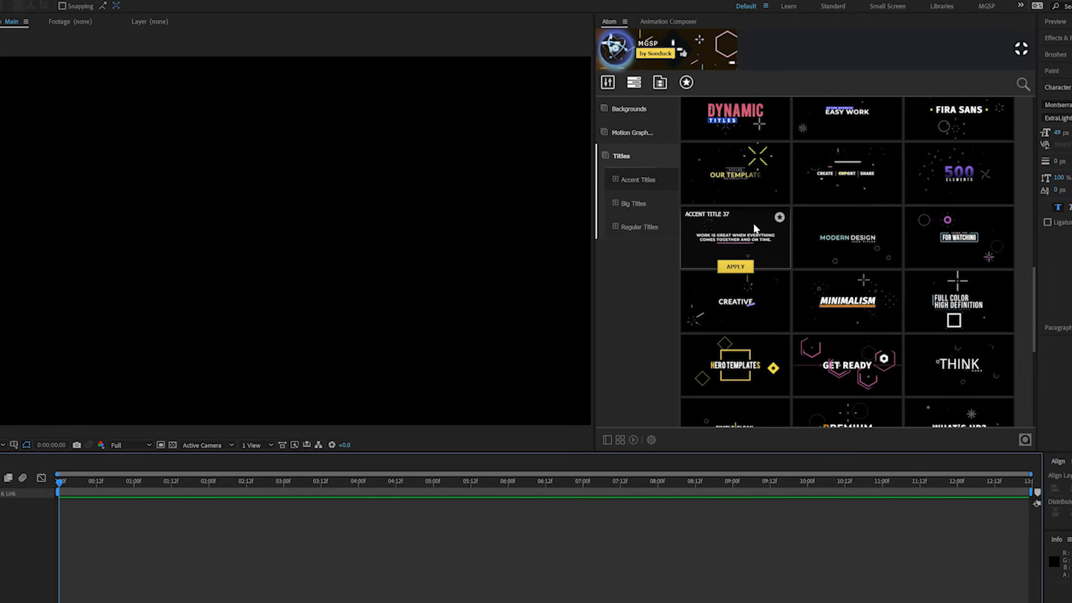
{"action": "left_click", "coordinate": [734, 266]}
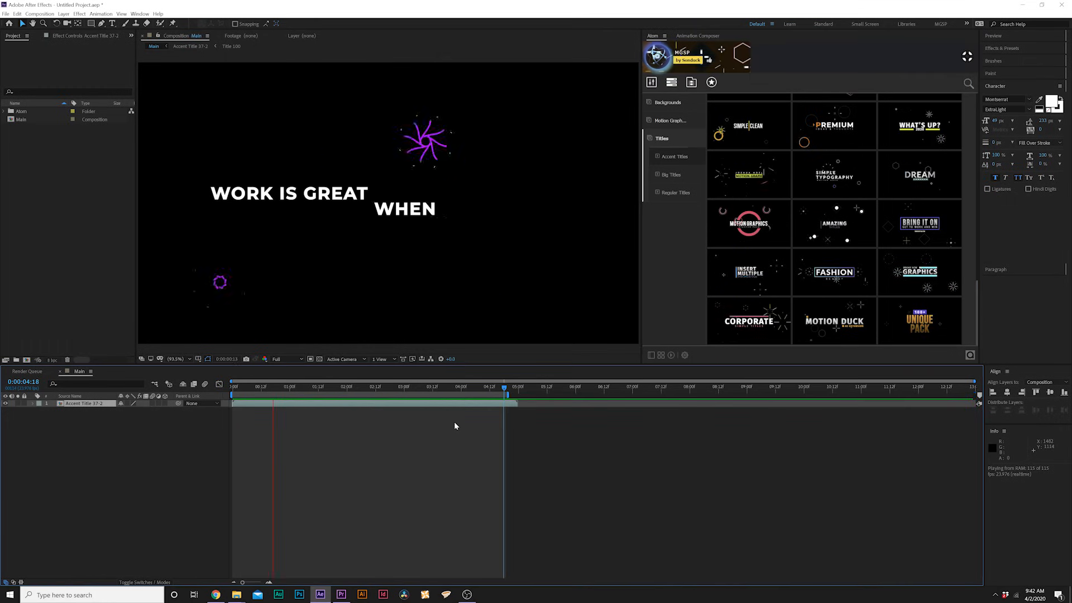
Step: Preview Accent Title 37, apply a Radial background preset, and switch back to the TUT composition
{"action": "left_click", "coordinate": [384, 386]}
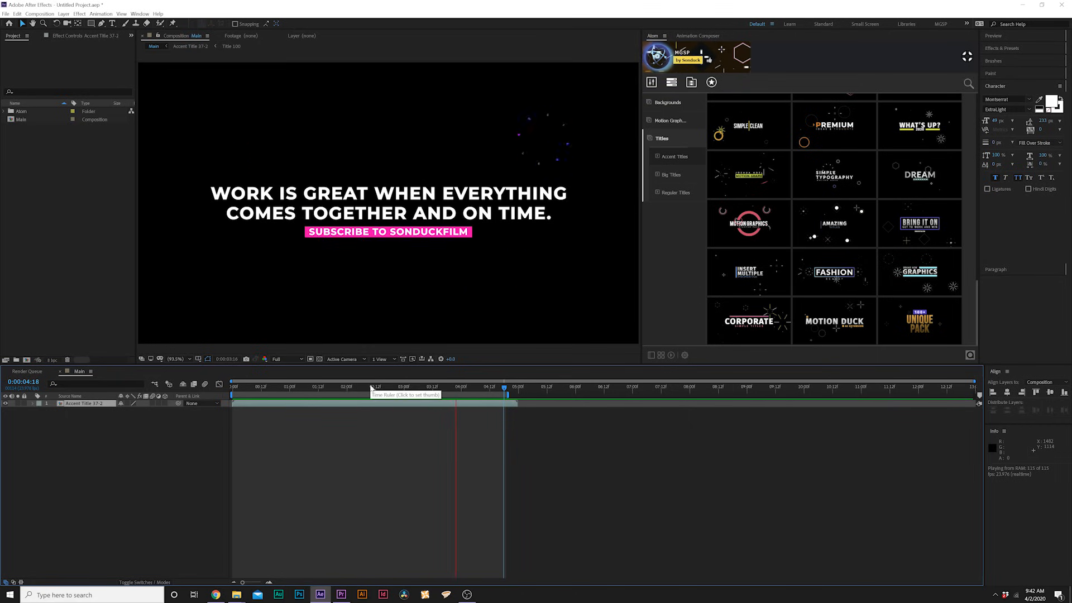
{"action": "left_click", "coordinate": [667, 101]}
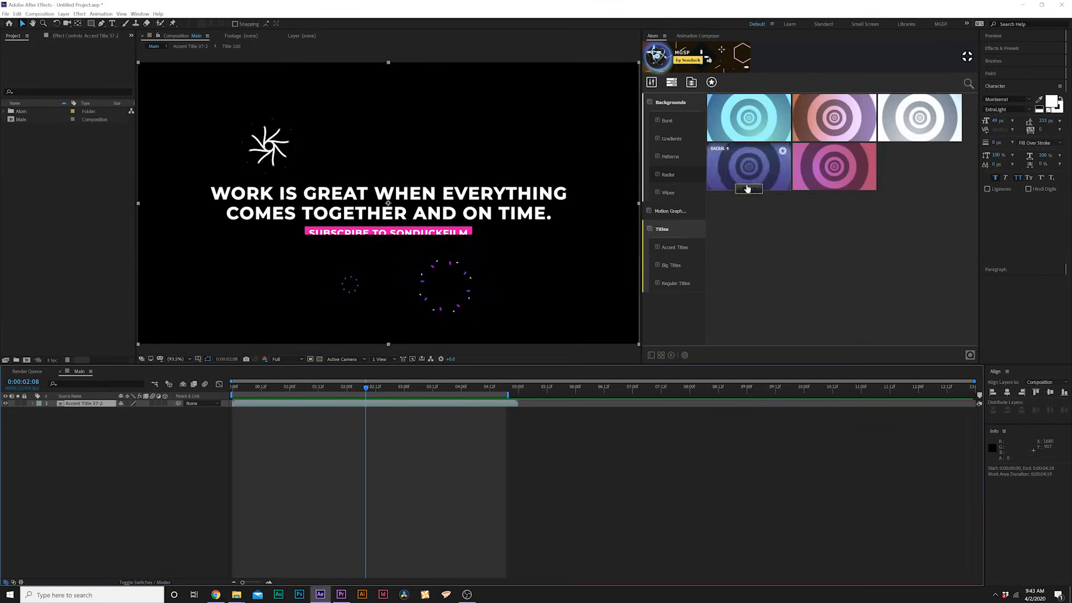
{"action": "double_click", "coordinate": [748, 165]}
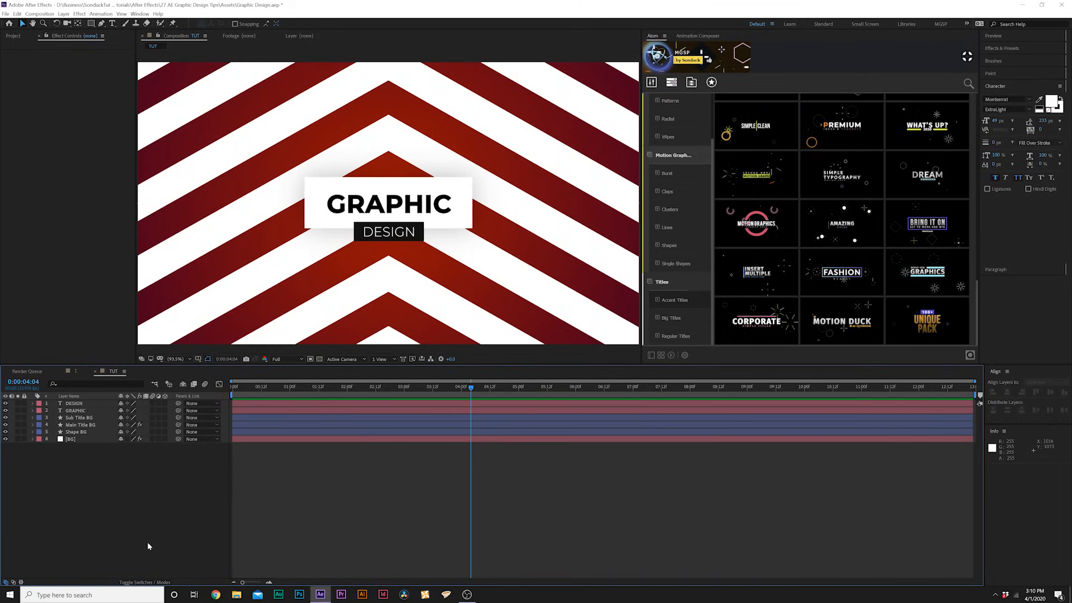
Step: At one second, add a Position text animator to GRAPHIC with a Y offset
{"action": "left_click", "coordinate": [279, 387]}
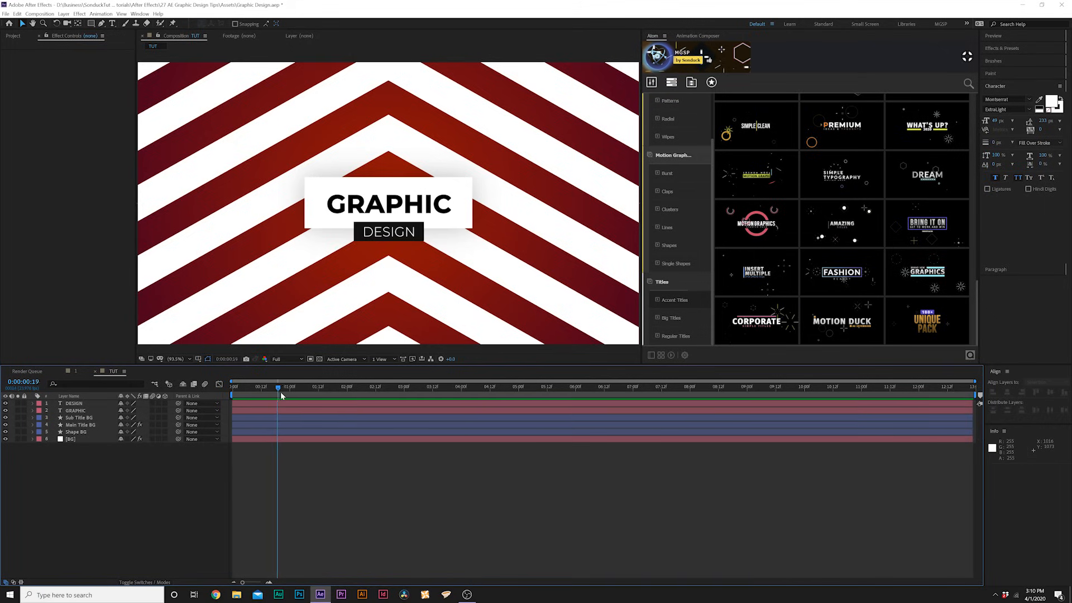
{"action": "left_click", "coordinate": [75, 409]}
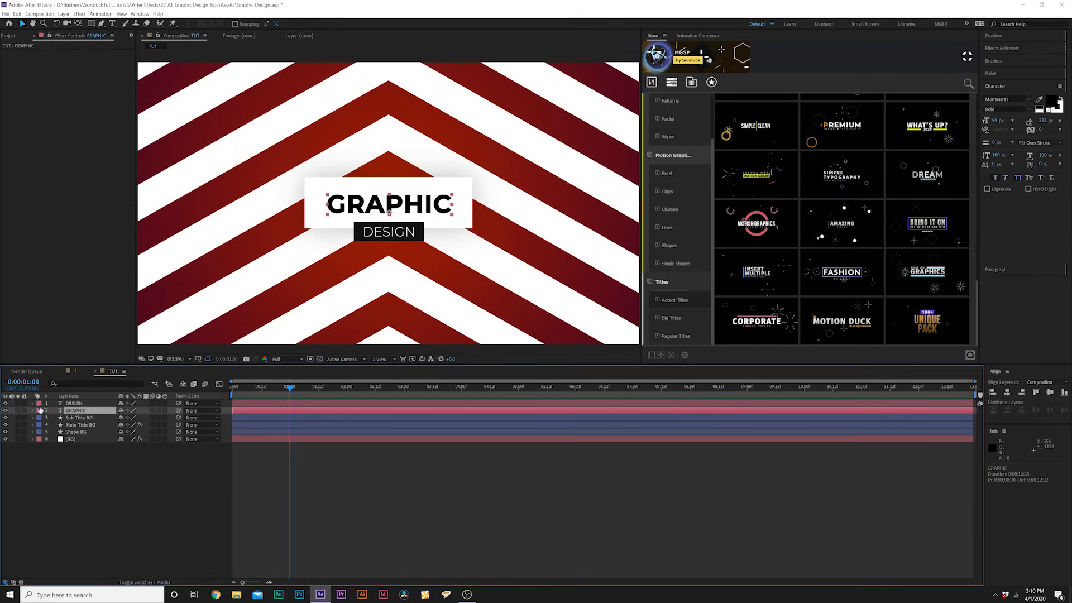
{"action": "left_click", "coordinate": [168, 419]}
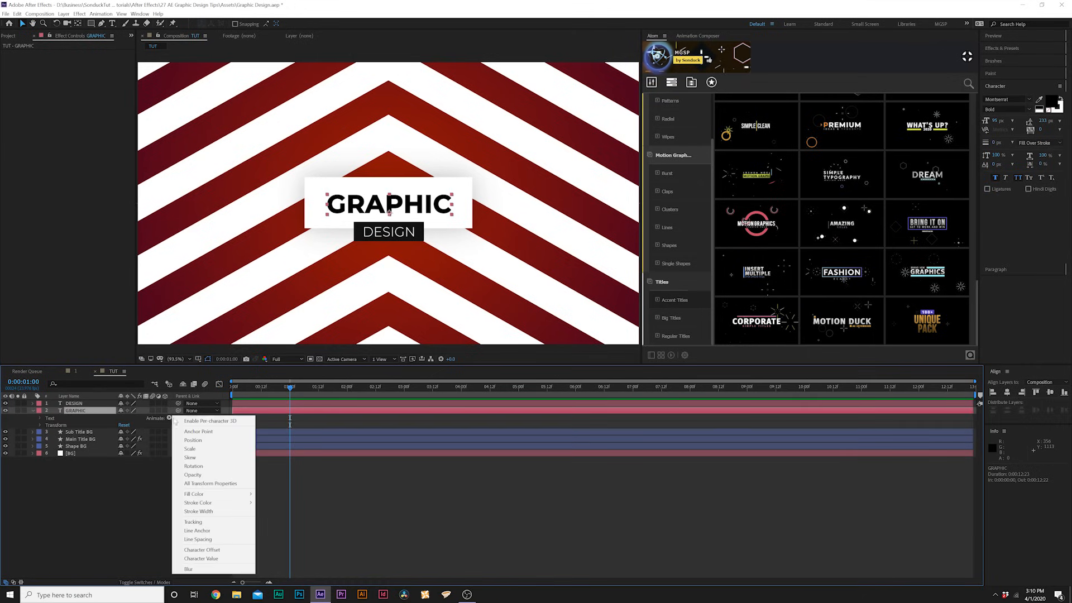
{"action": "left_click", "coordinate": [193, 440]}
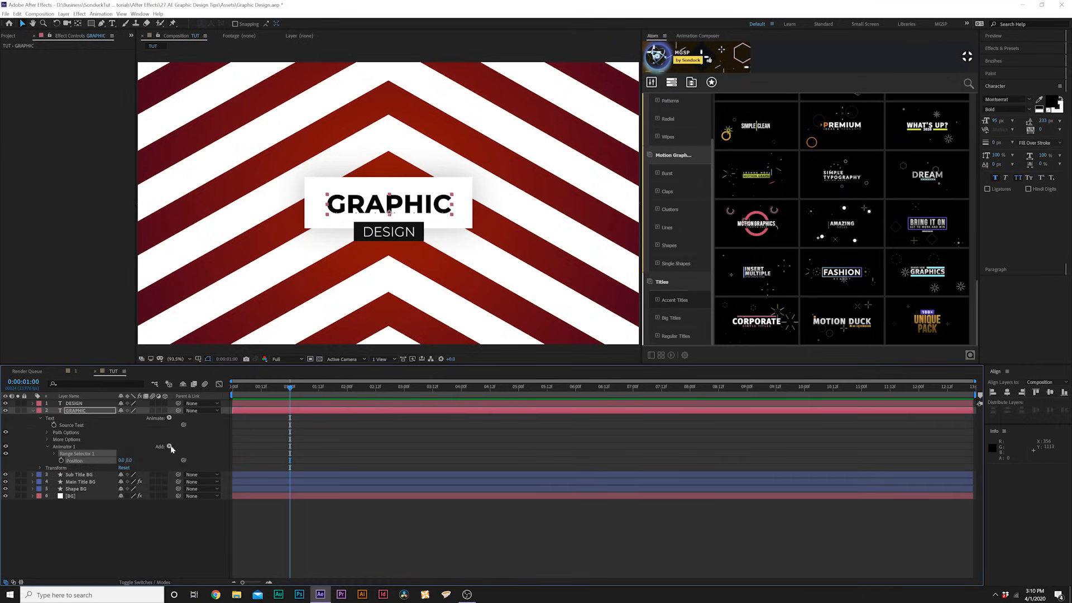
{"action": "left_click", "coordinate": [170, 447]}
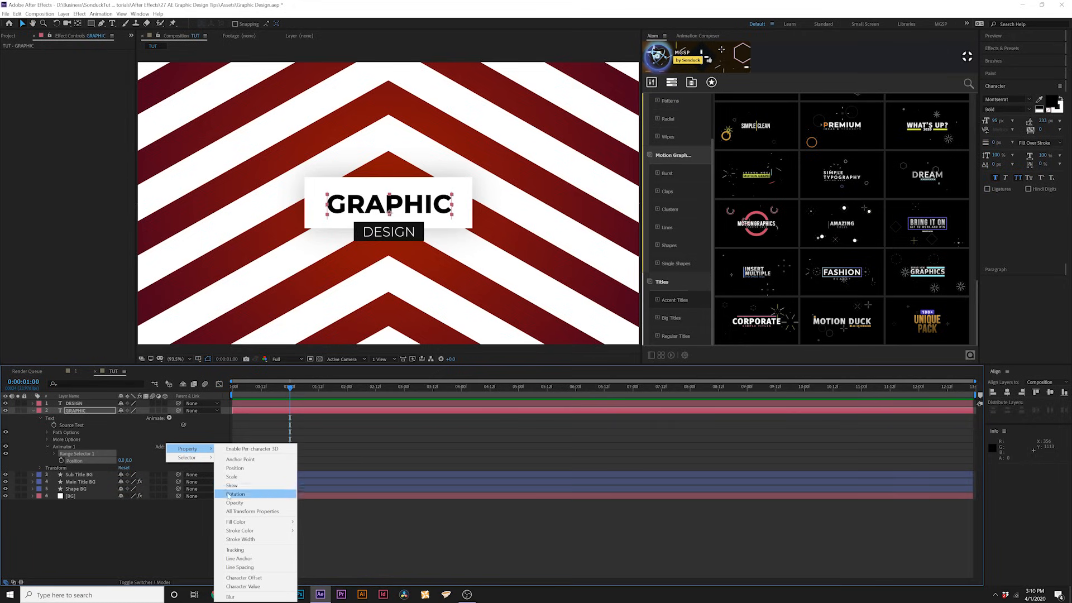
{"action": "left_click", "coordinate": [234, 502]}
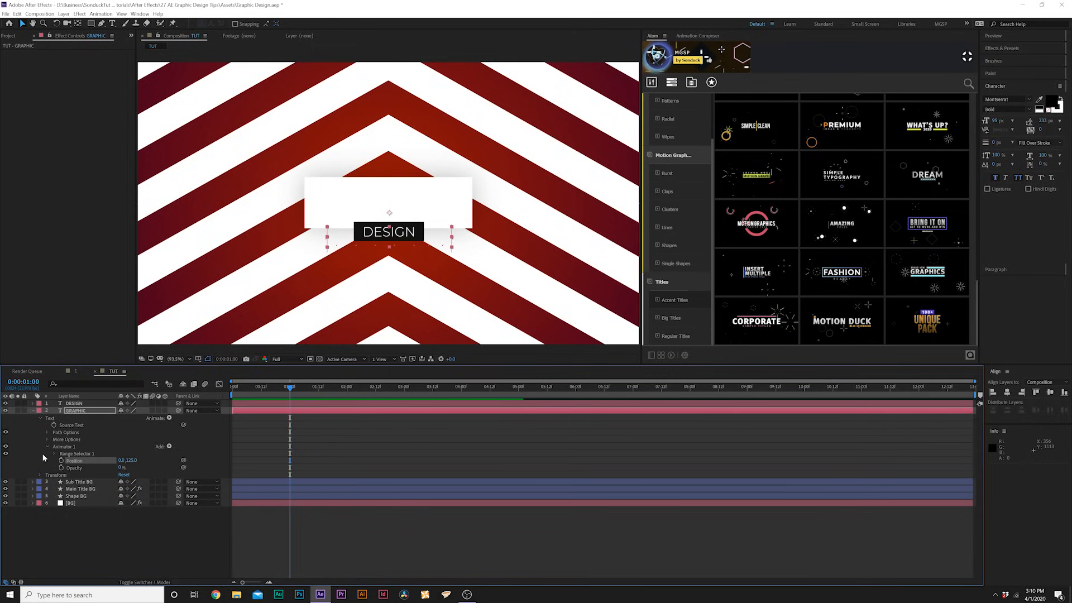
Step: Keyframe the Range Selector Start from 0% to 100% so letters slide up in turn
{"action": "left_click", "coordinate": [54, 453]}
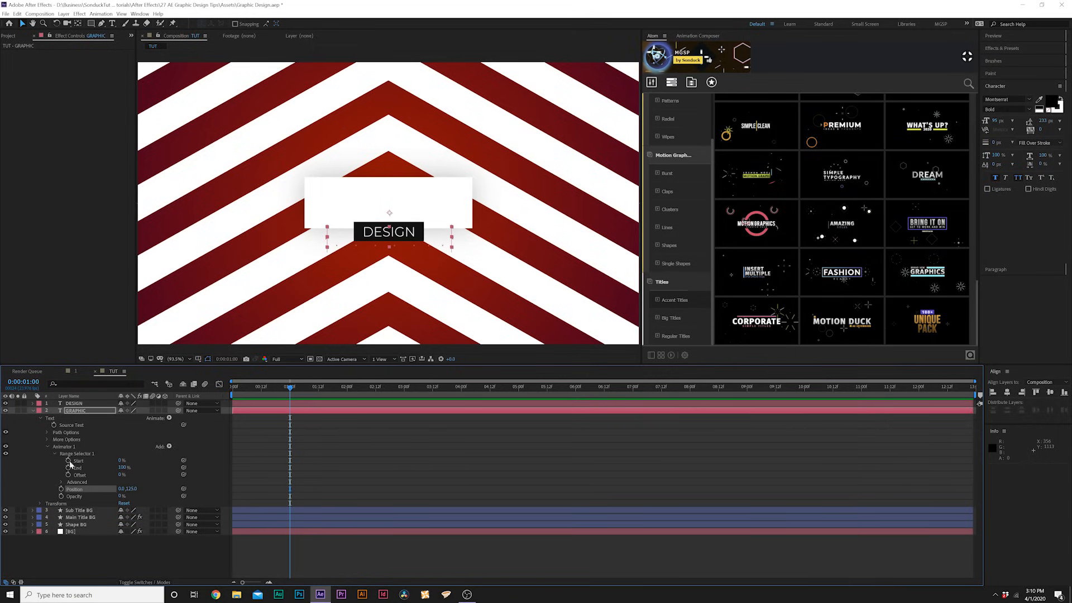
{"action": "left_click", "coordinate": [342, 387]}
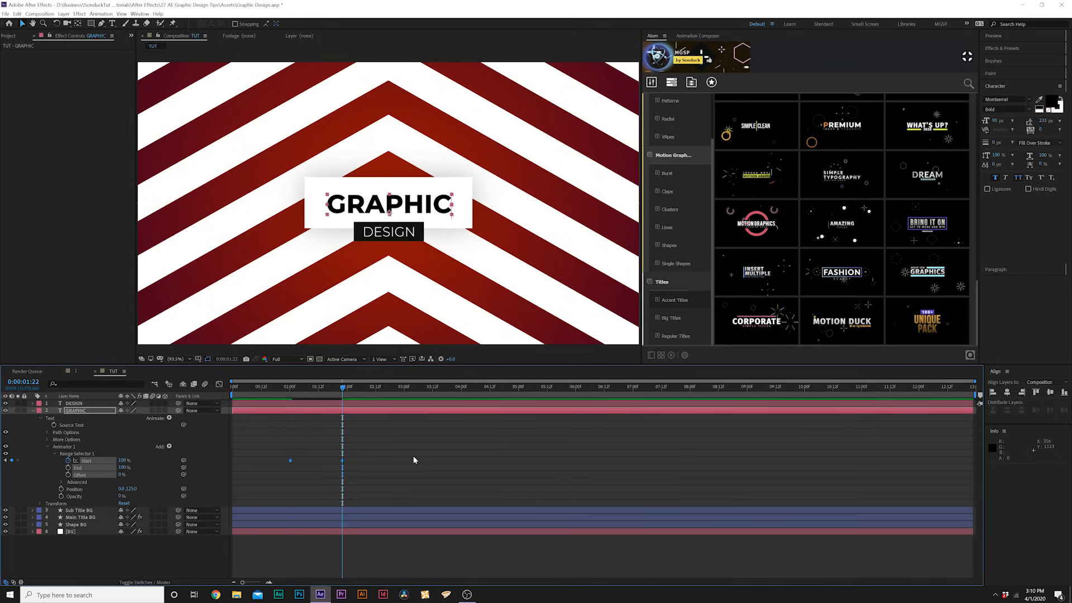
{"action": "left_click", "coordinate": [40, 418]}
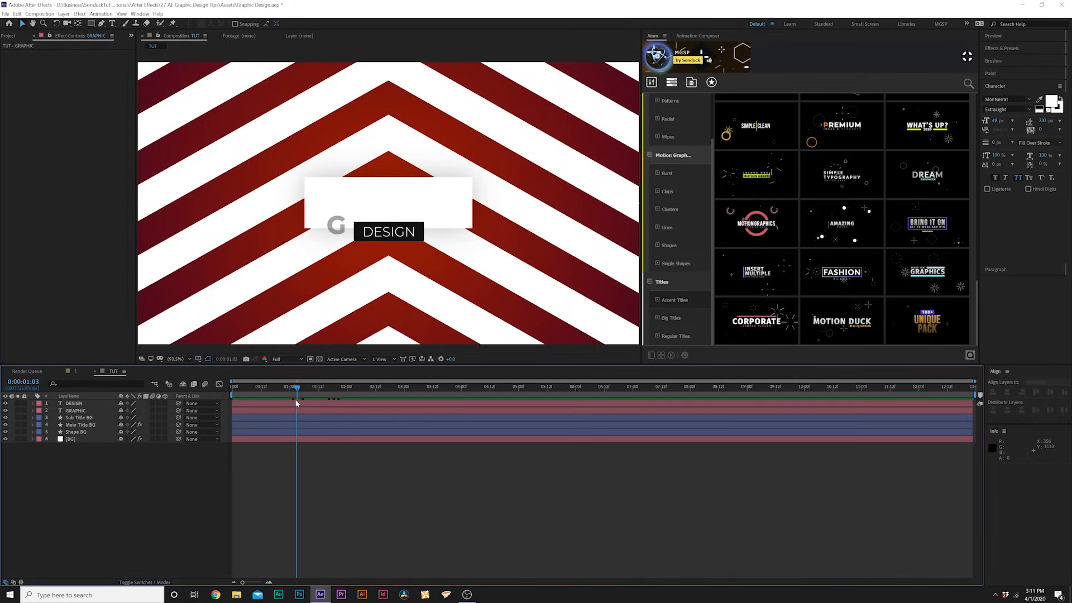
Step: Keyframe Main Title BG's Scale from 0% to full width and preview the stretch
{"action": "left_click", "coordinate": [80, 424]}
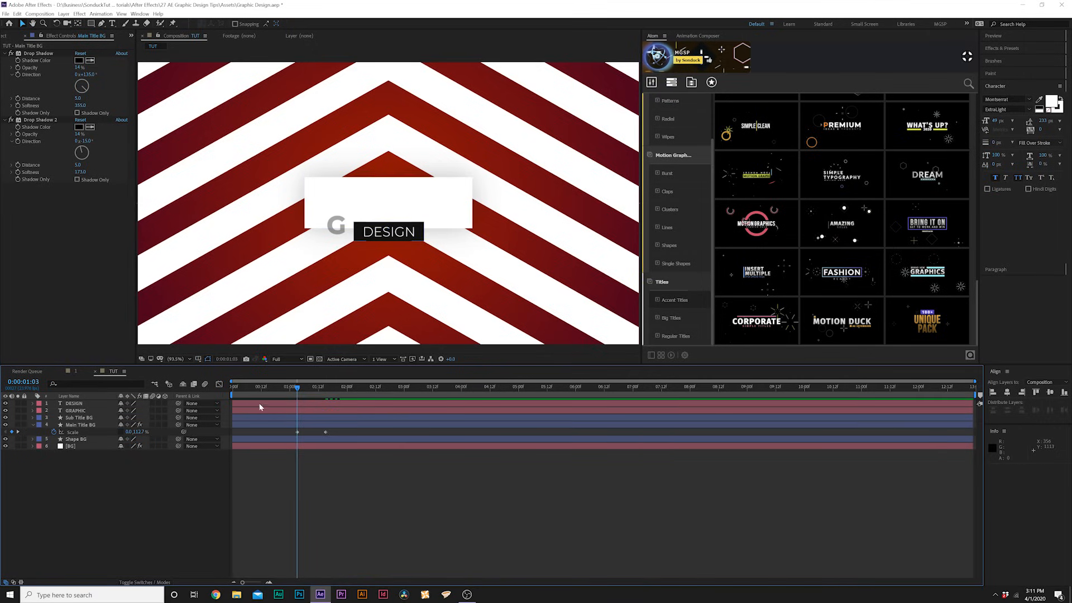
{"action": "left_click", "coordinate": [81, 425]}
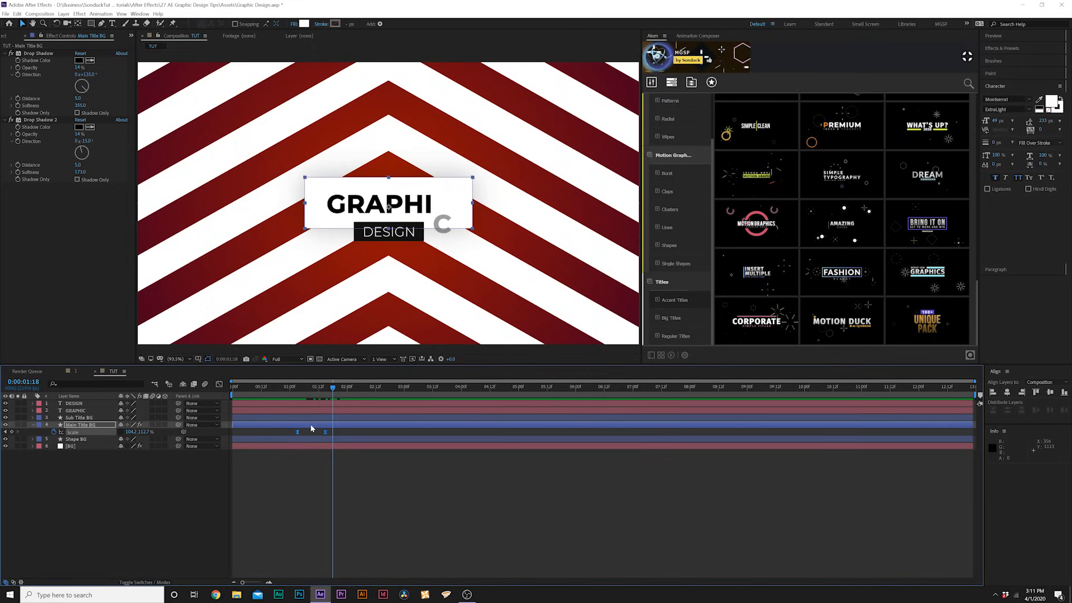
{"action": "key", "text": "space"}
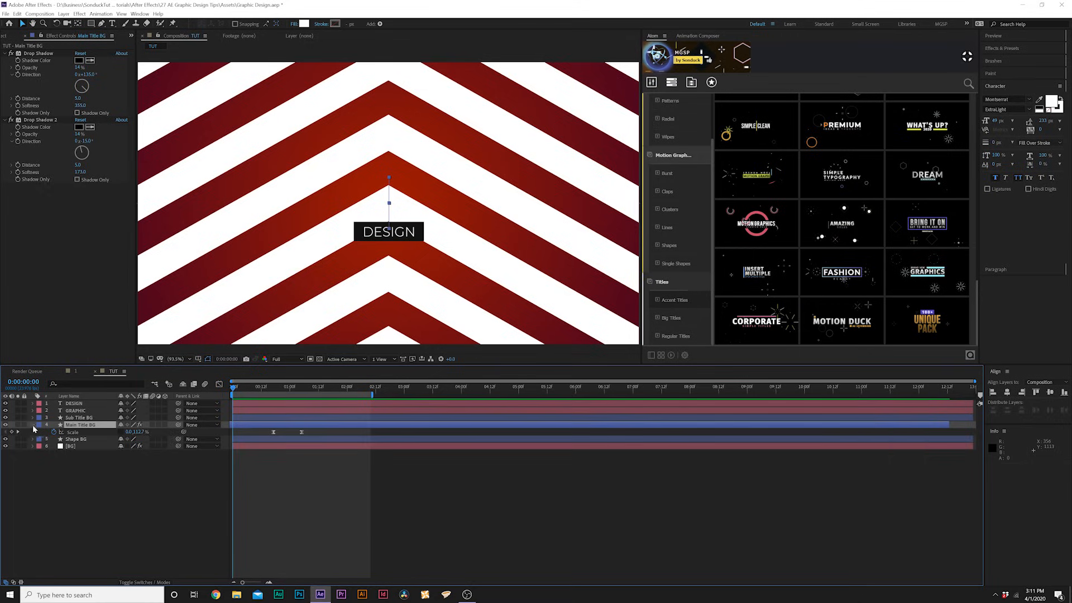
Step: Pre-compose the DESIGN text and its dark bar into a new composition named SUB
{"action": "left_click", "coordinate": [73, 403]}
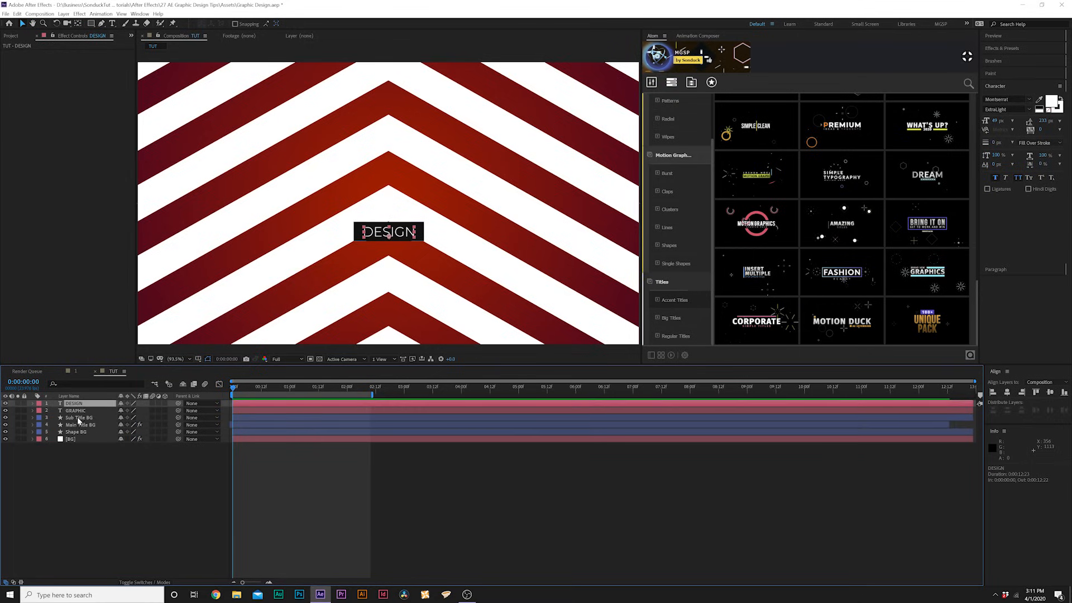
{"action": "left_click", "coordinate": [64, 13]}
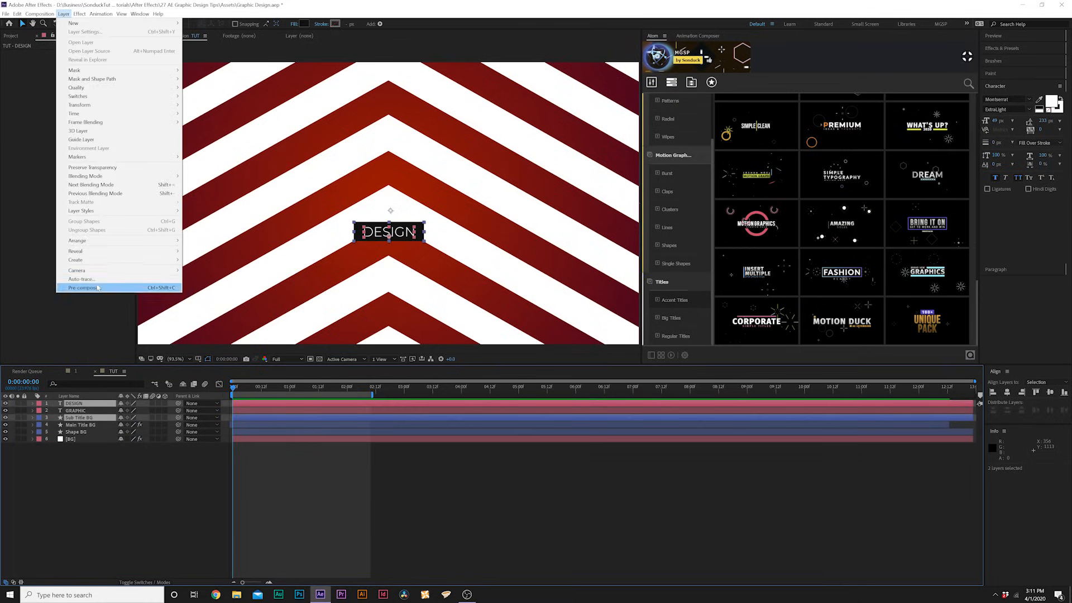
{"action": "left_click", "coordinate": [81, 287]}
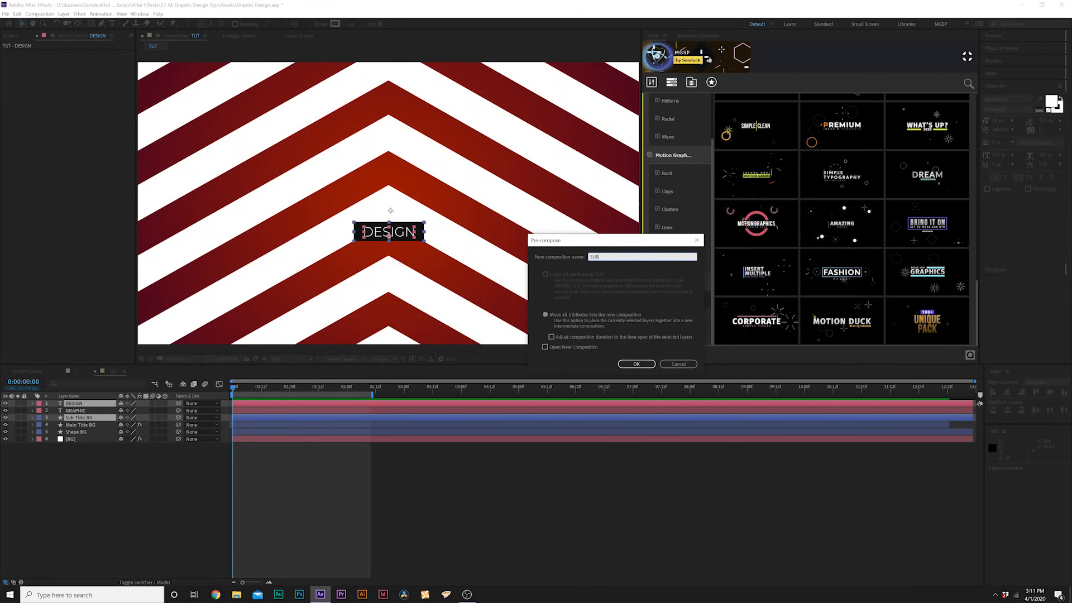
{"action": "left_click", "coordinate": [636, 362]}
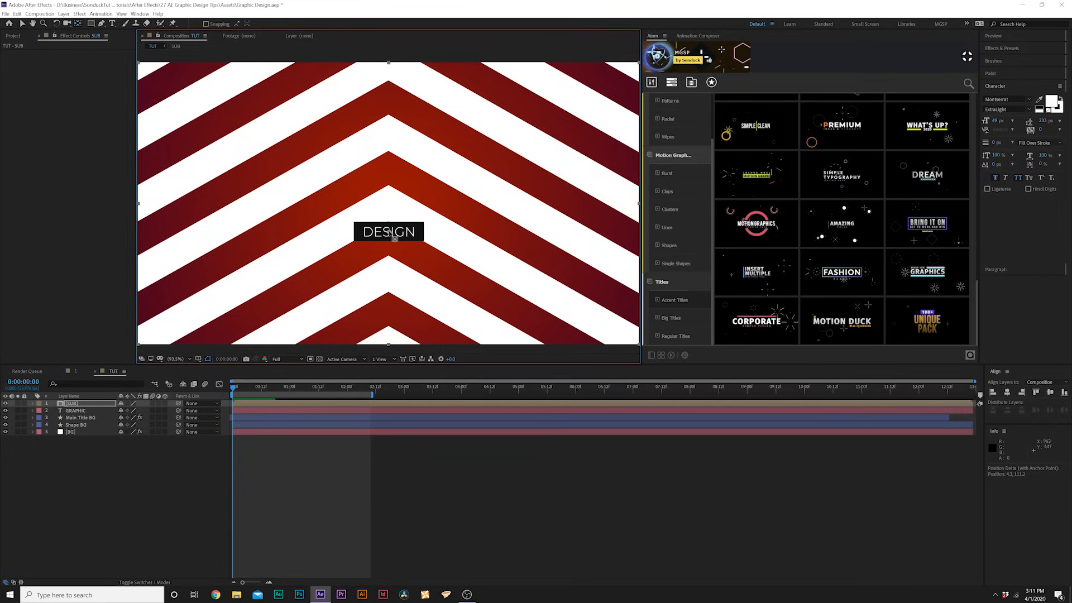
Step: Keyframe the SUB layer's Scale from 0% and preview the animation
{"action": "left_click", "coordinate": [313, 386]}
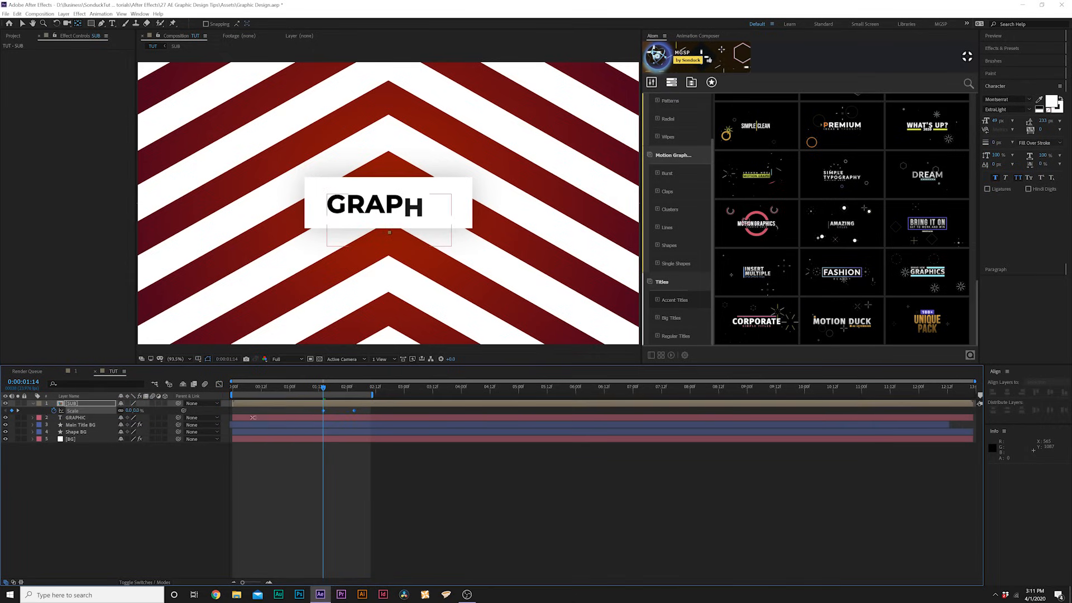
{"action": "key", "text": "space"}
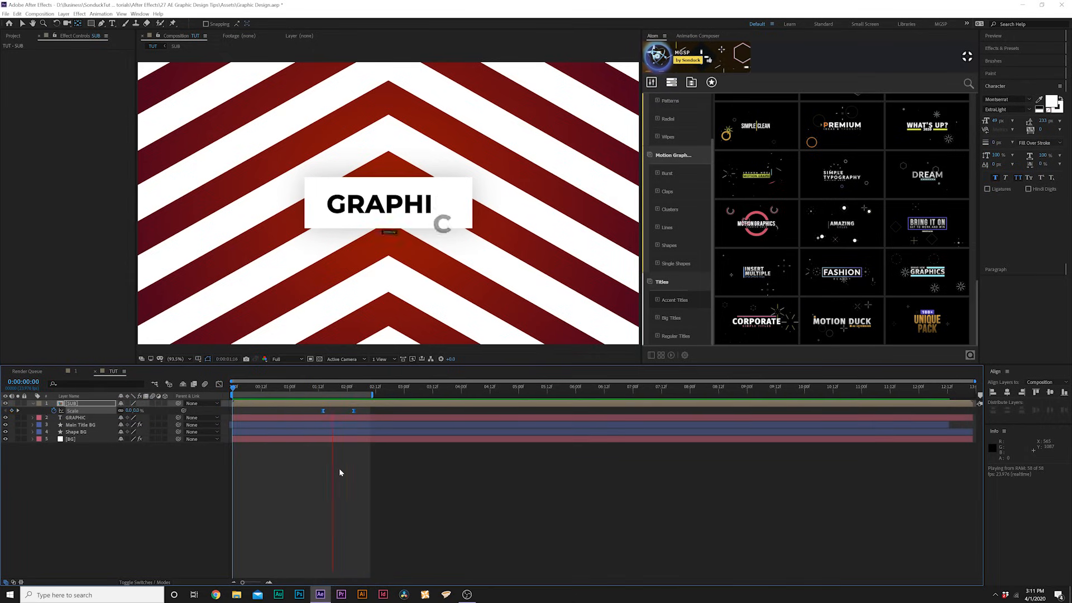
{"action": "left_click", "coordinate": [337, 386]}
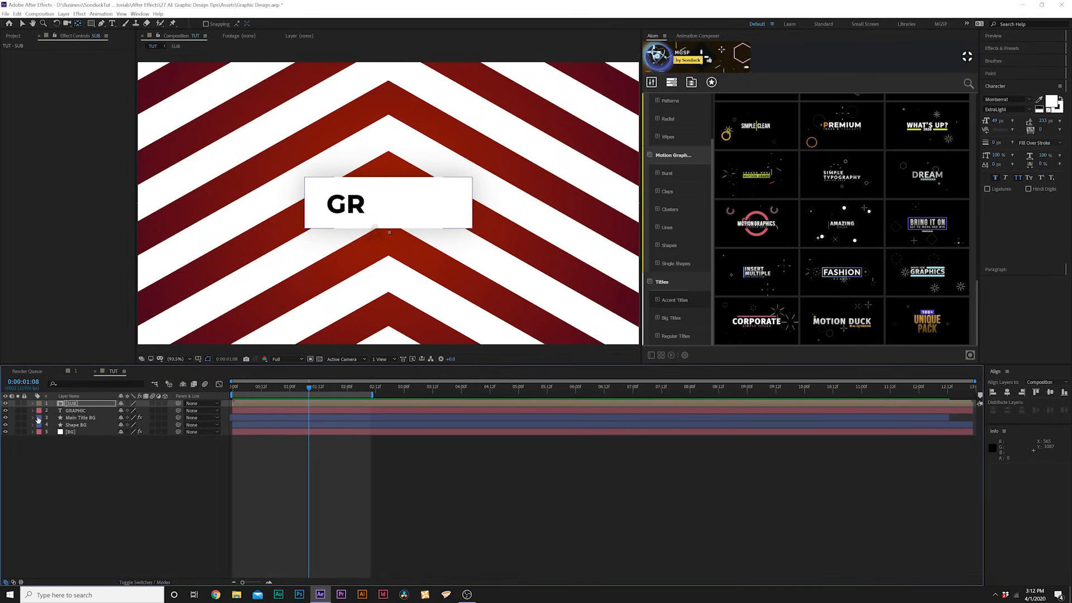
Step: Keyframe the Shape BG Repeater 1 Offset from the start to a higher value later in time
{"action": "left_click", "coordinate": [39, 424]}
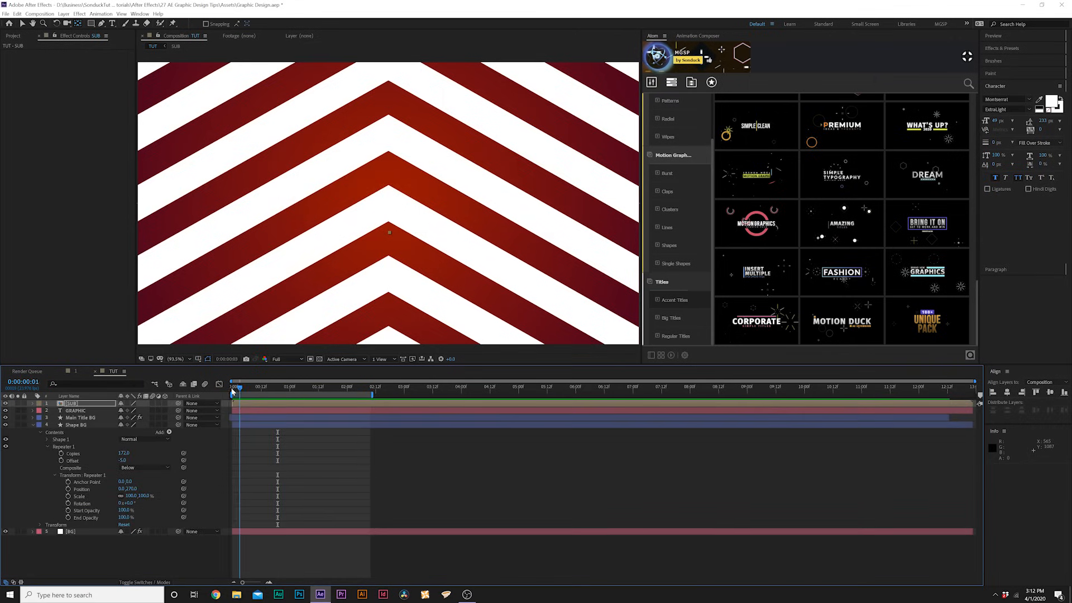
{"action": "left_click", "coordinate": [232, 386]}
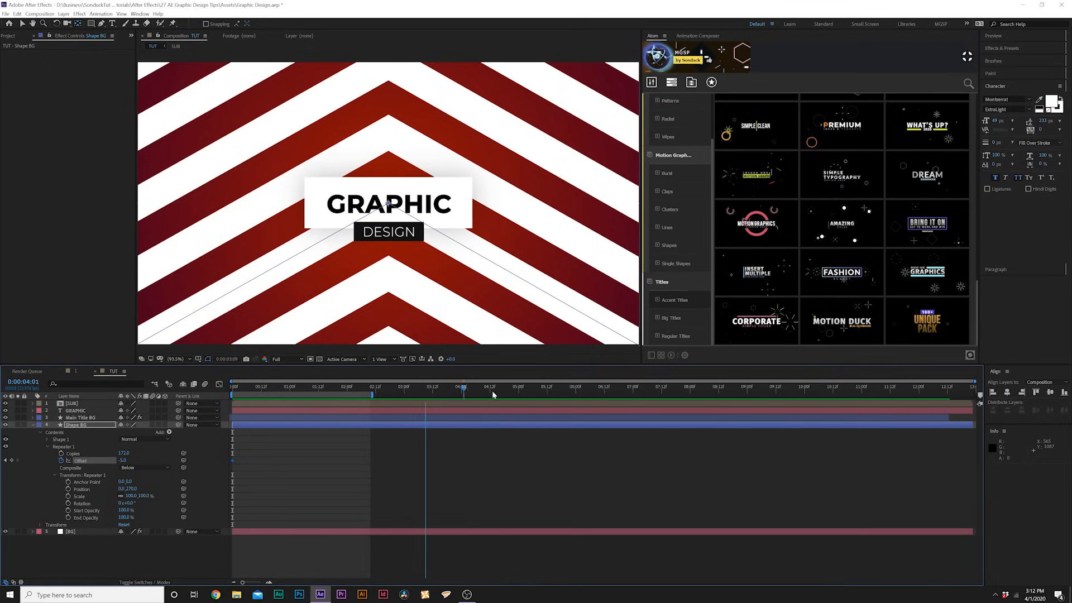
{"action": "left_click", "coordinate": [518, 386]}
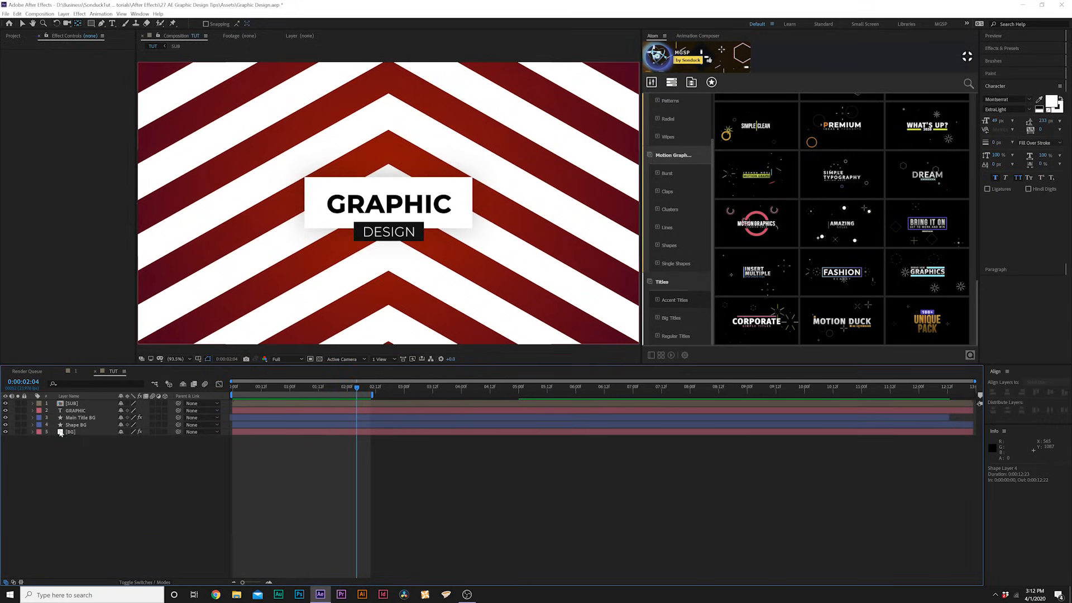
Step: Copy both Drop Shadow effects from Main Title BG onto the Shape BG layer
{"action": "left_click", "coordinate": [79, 418]}
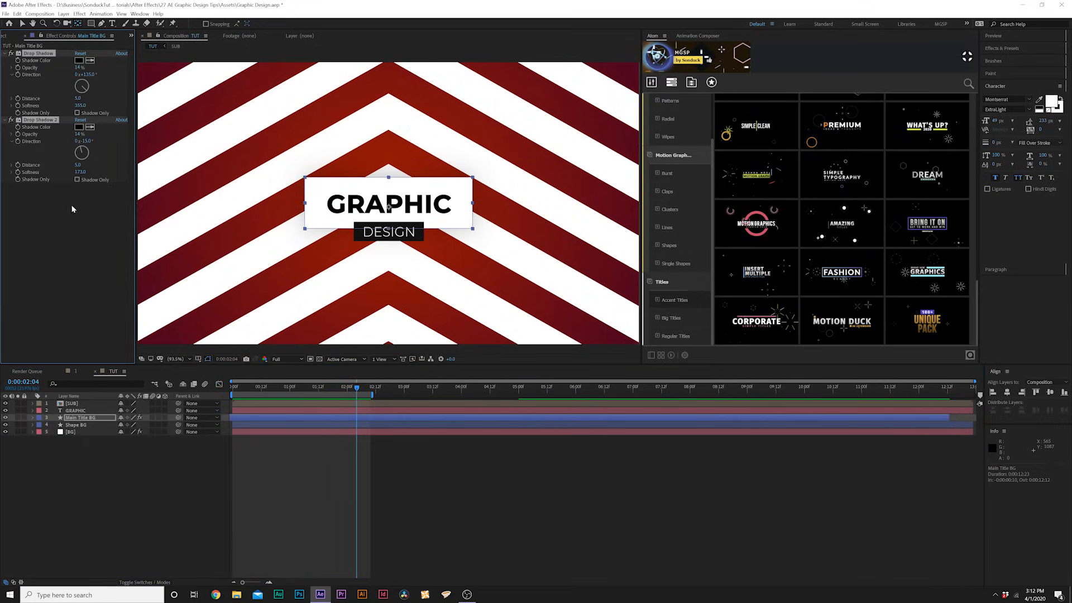
{"action": "left_click", "coordinate": [75, 425]}
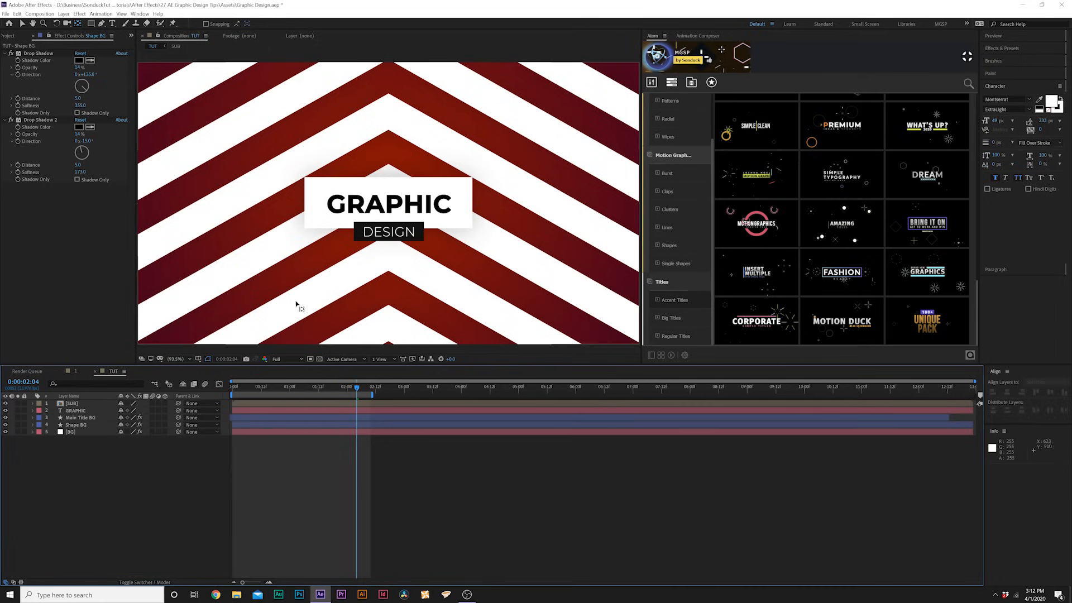
{"action": "left_click", "coordinate": [72, 431]}
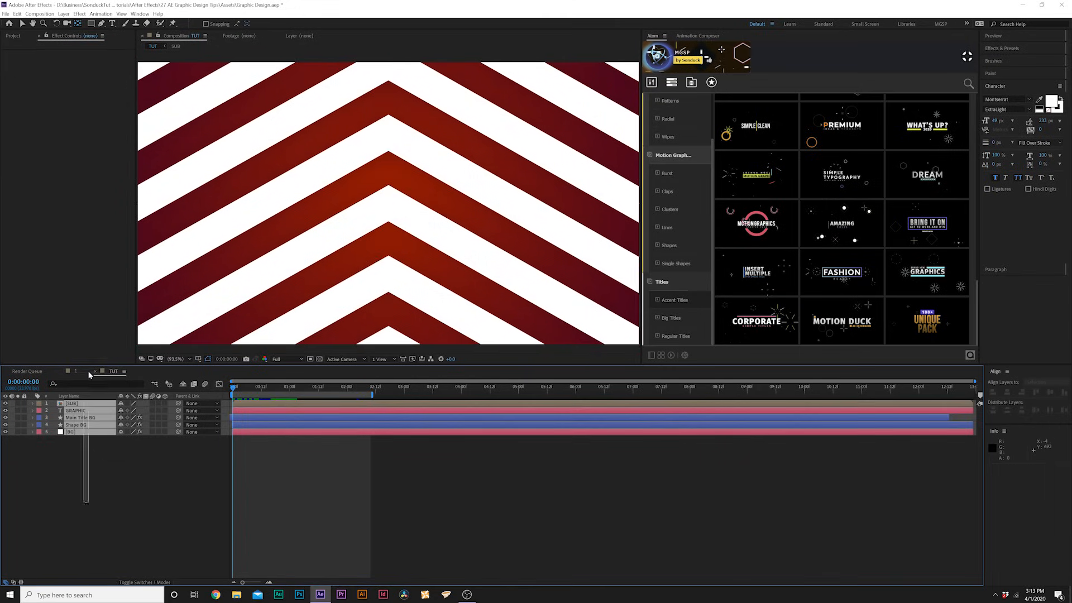
Step: Pre-compose all layers as All and draw a centred white-stroked circle with the Ellipse tool
{"action": "left_click", "coordinate": [75, 410]}
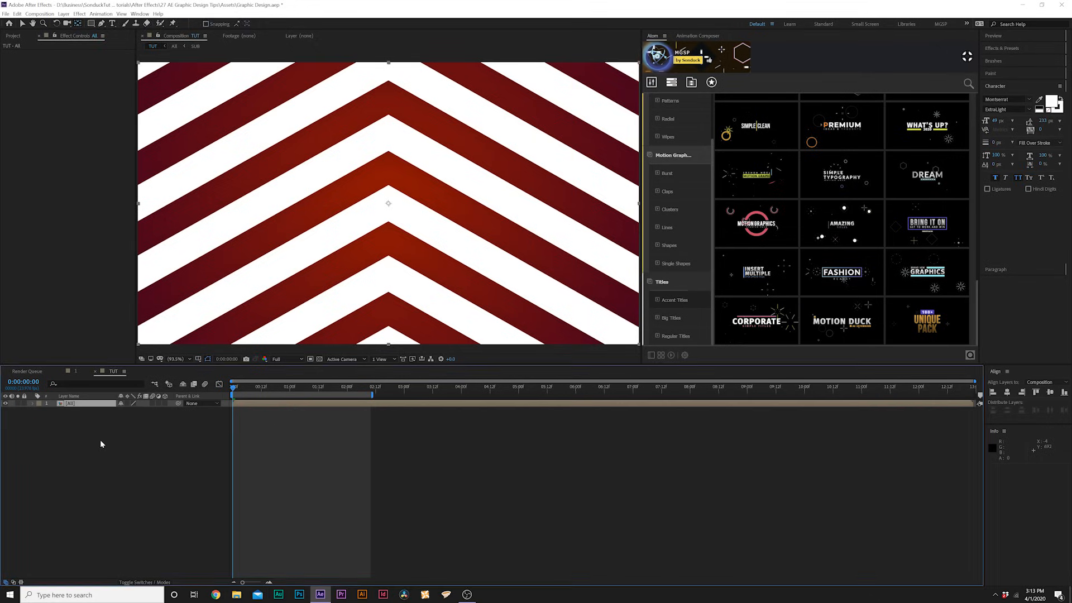
{"action": "left_click", "coordinate": [91, 24]}
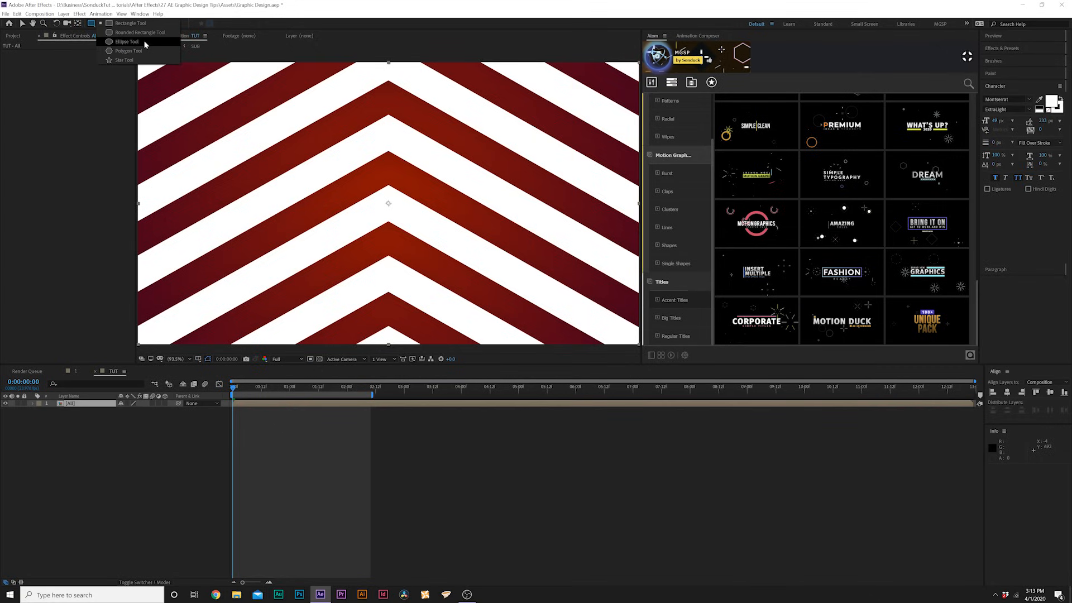
{"action": "left_click", "coordinate": [127, 41]}
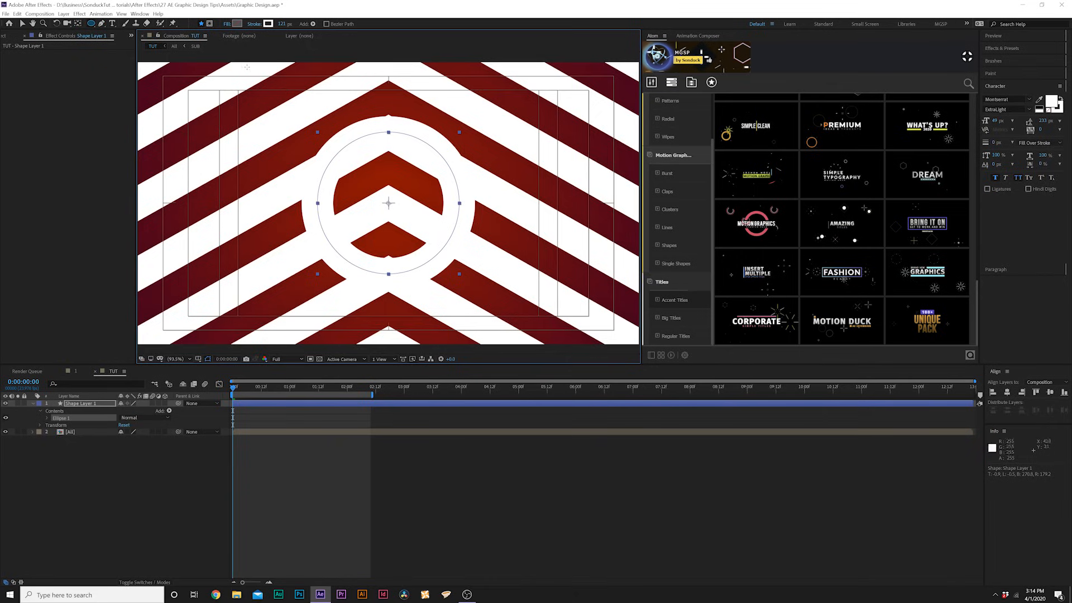
{"action": "left_click", "coordinate": [228, 23]}
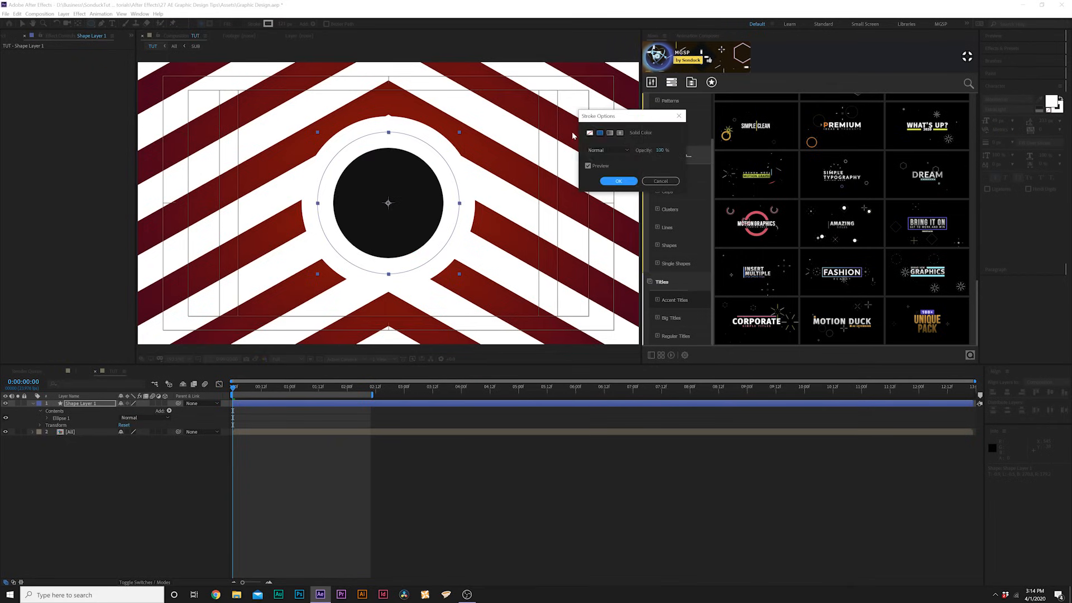
{"action": "left_click", "coordinate": [617, 180]}
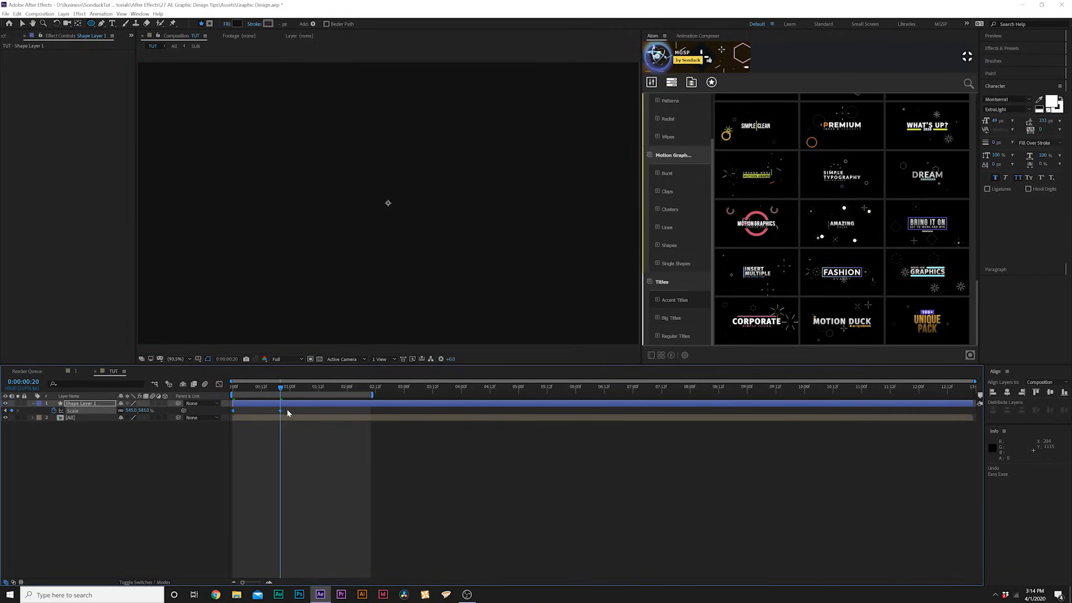
{"action": "mouse_move", "coordinate": [182, 409]}
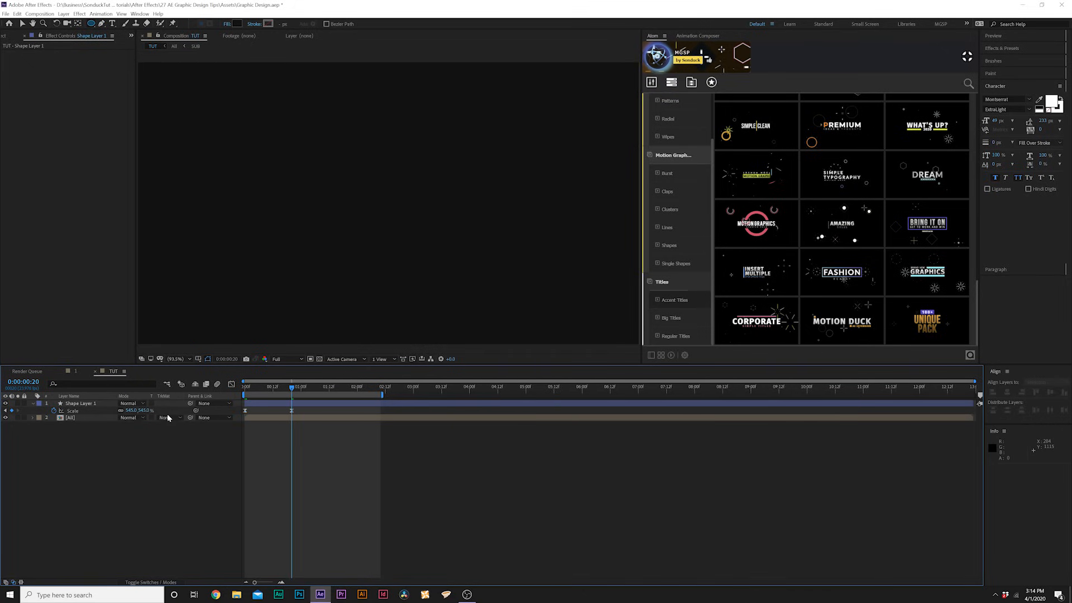
Step: Set the All layer's TrkMat to use the scaling circle as an alpha matte
{"action": "left_click", "coordinate": [164, 418]}
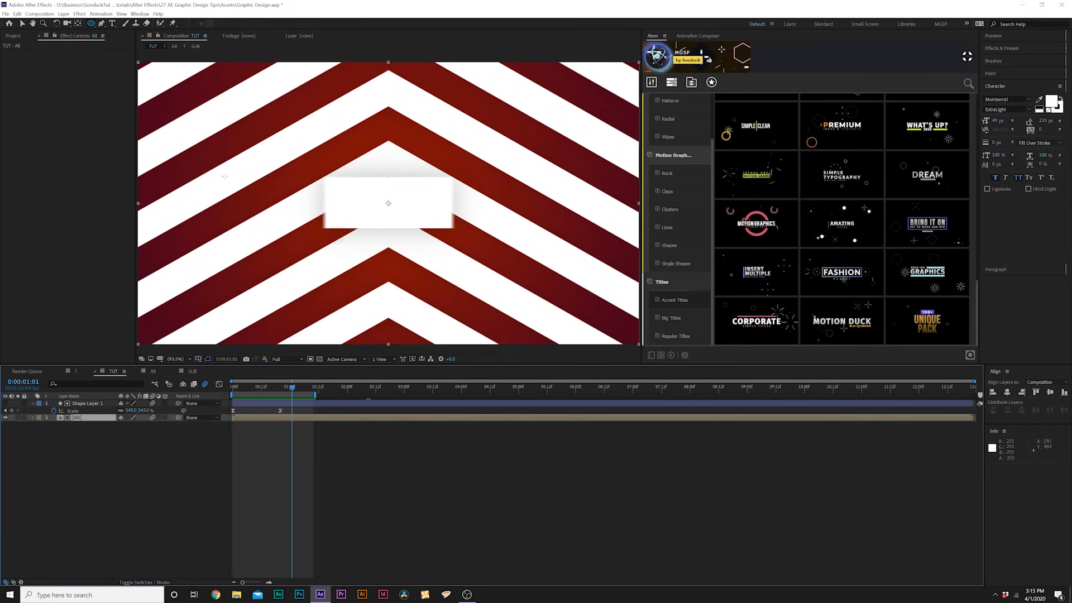
Step: Inside the All composition, expand Shape BG > Contents > Shape 1 to show its path, stroke and fill
{"action": "left_click", "coordinate": [153, 371]}
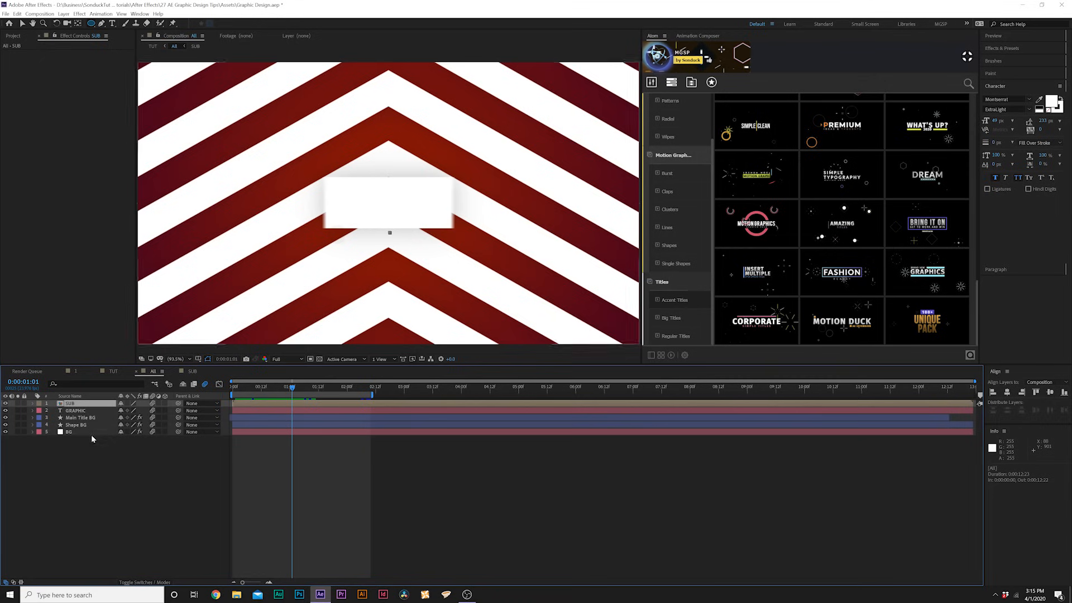
{"action": "left_click", "coordinate": [76, 424]}
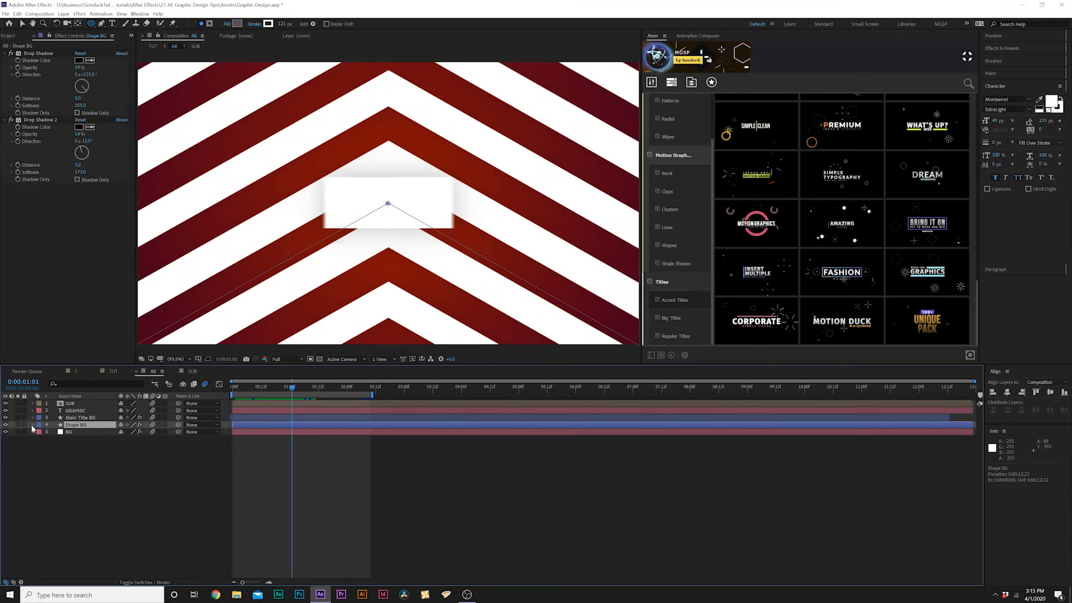
{"action": "left_click", "coordinate": [40, 424]}
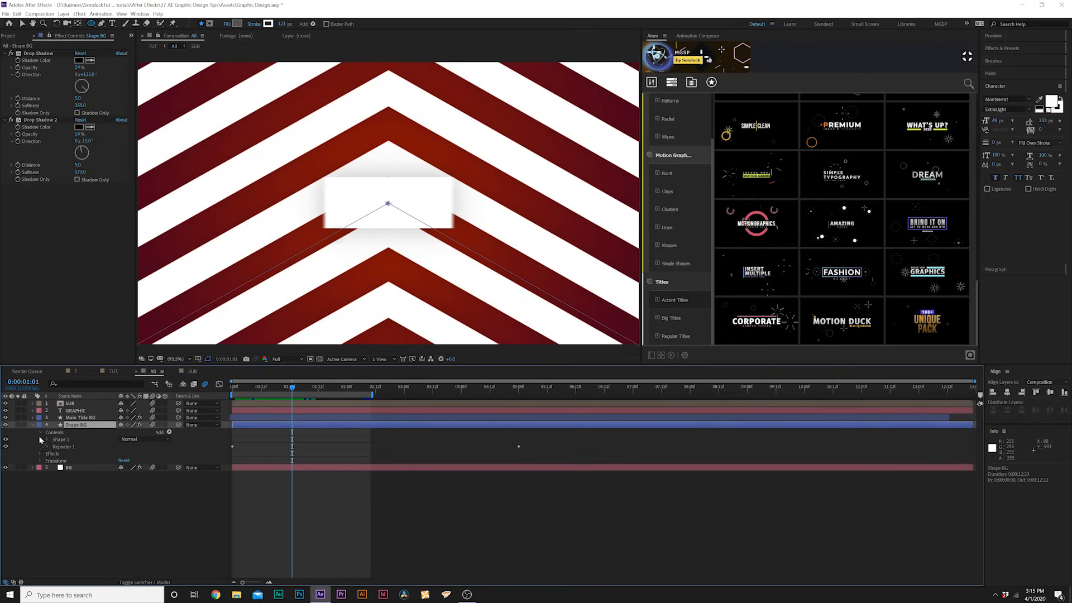
{"action": "left_click", "coordinate": [45, 440]}
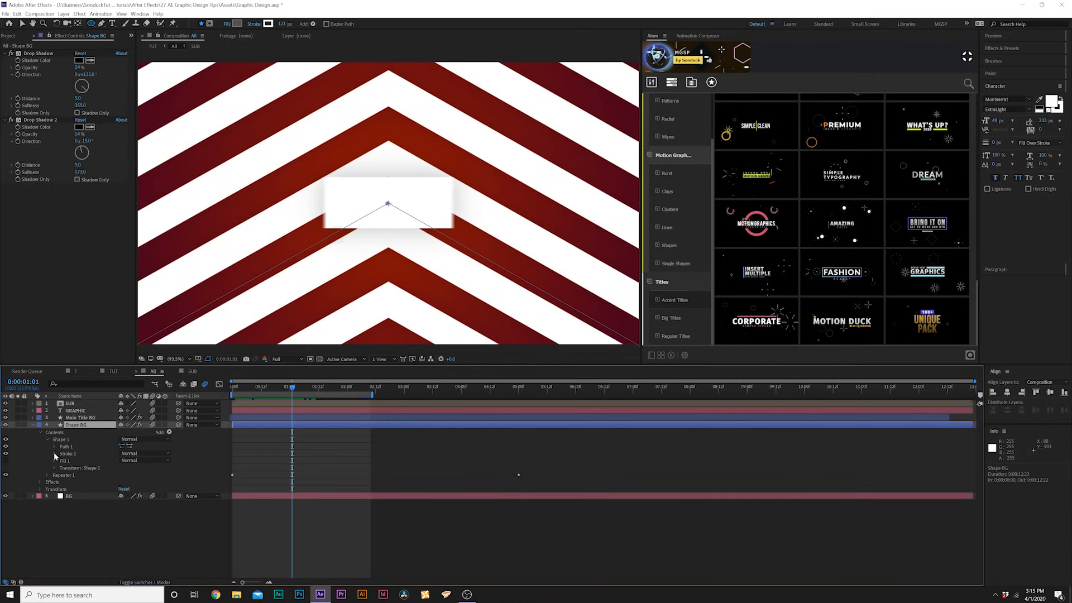